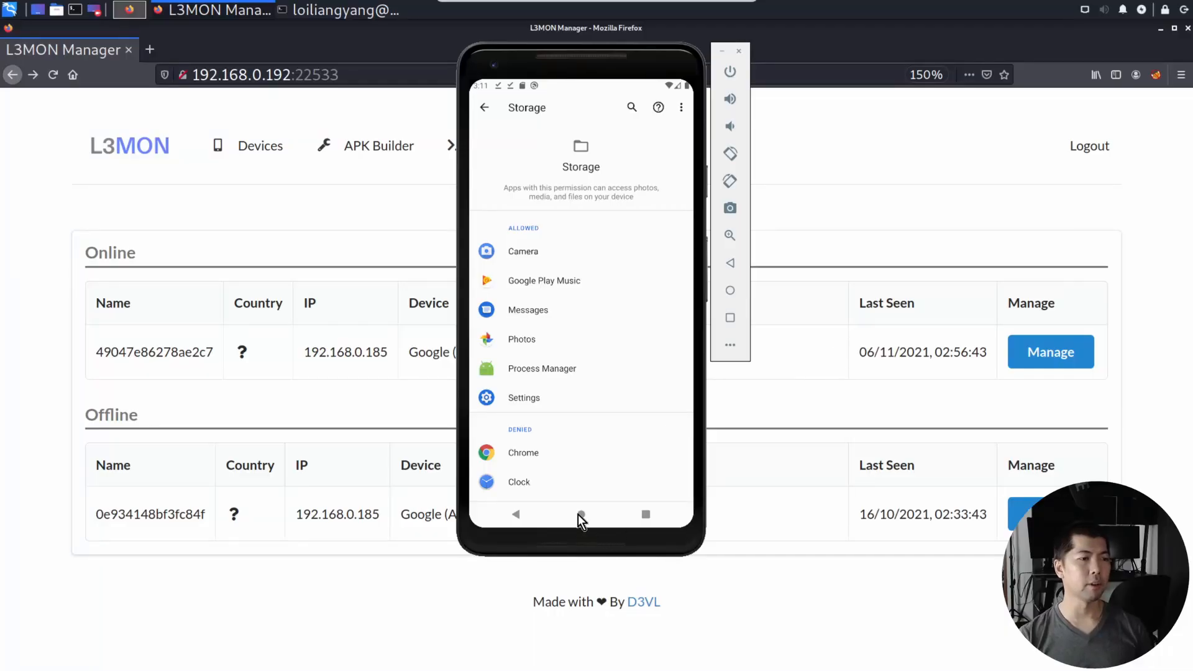
Reach the Permission manager through Settings' Apps & notifications section
left_click(580, 515)
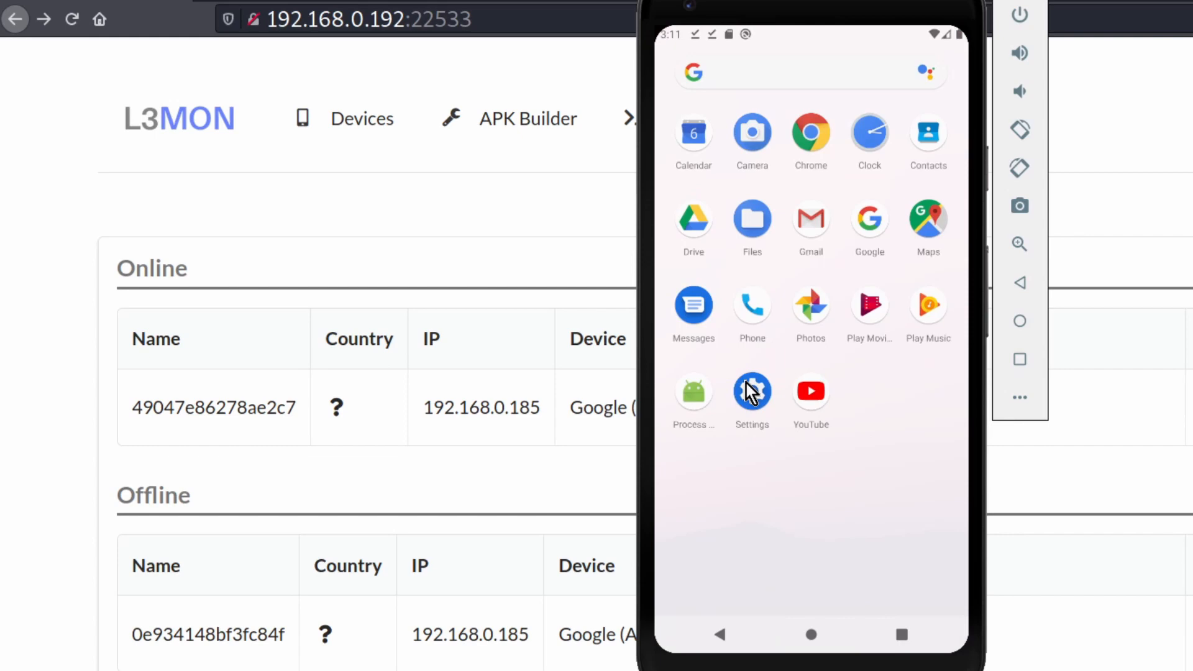
left_click(752, 391)
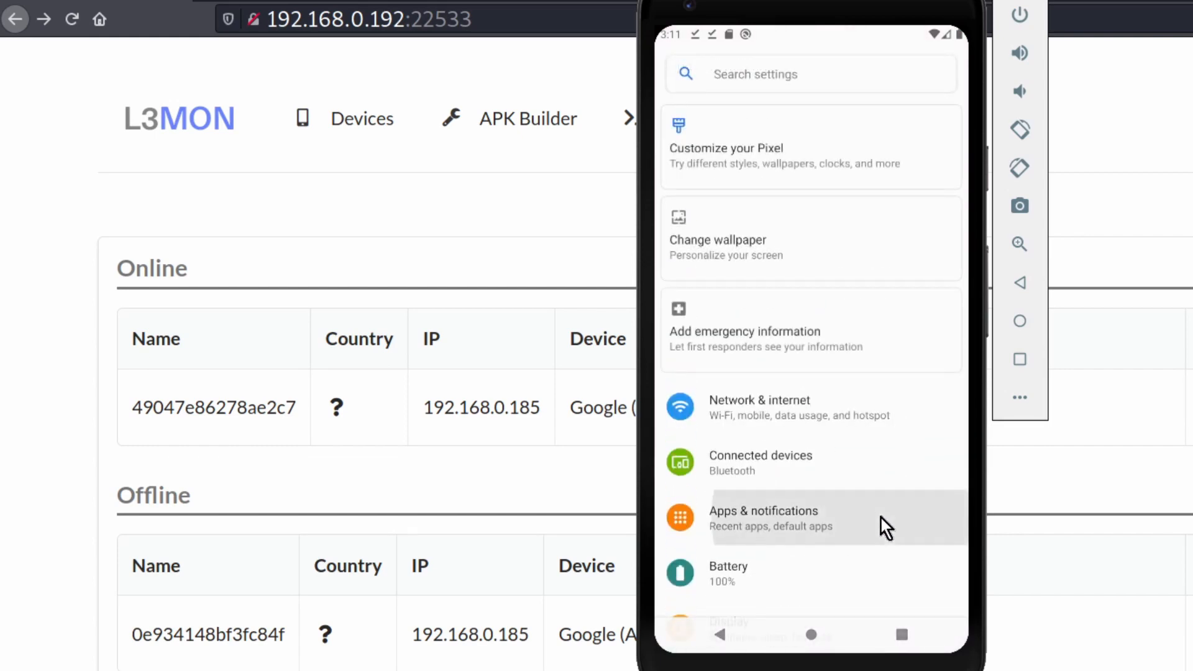
left_click(763, 518)
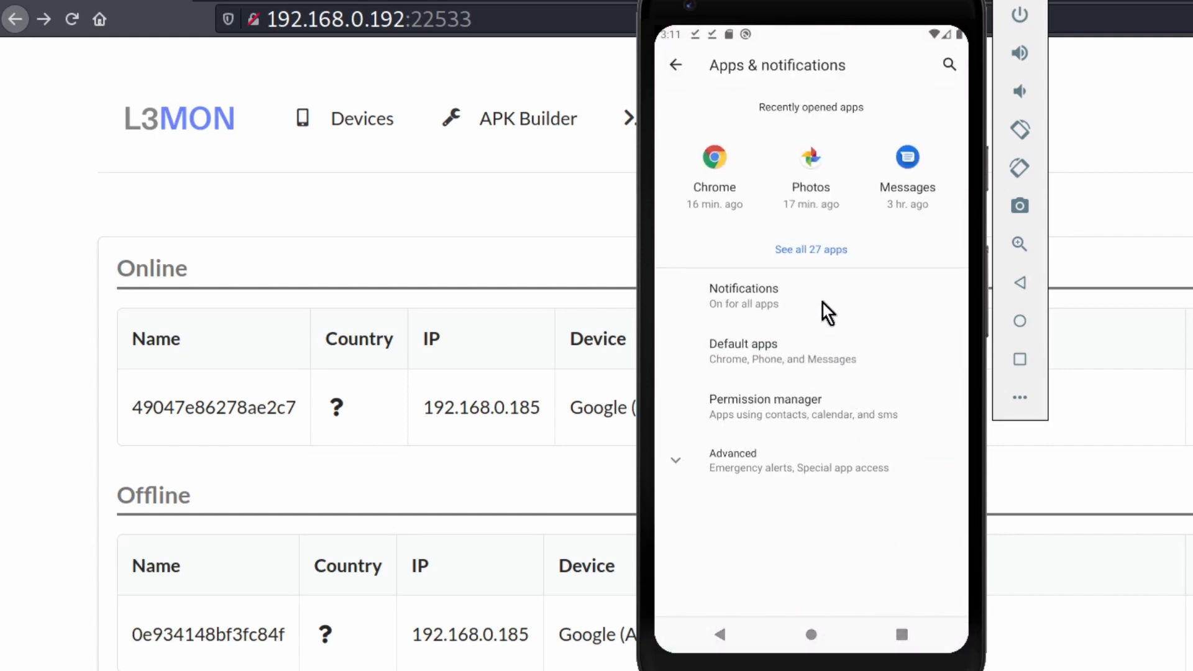
mouse_move(836, 428)
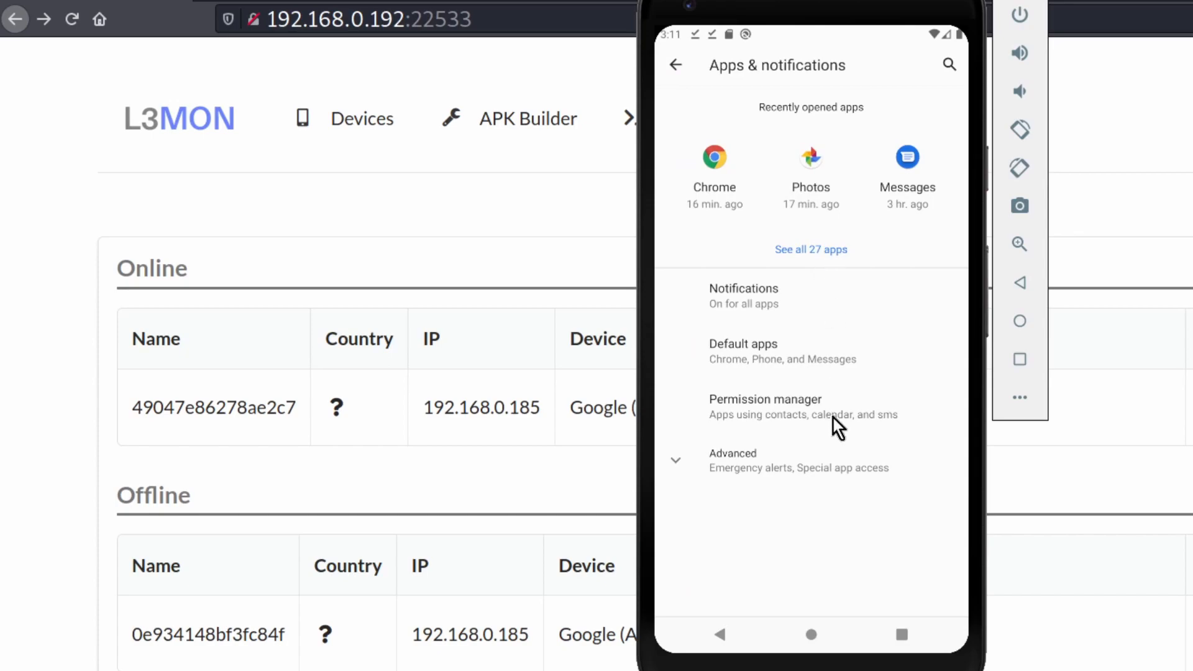
left_click(764, 405)
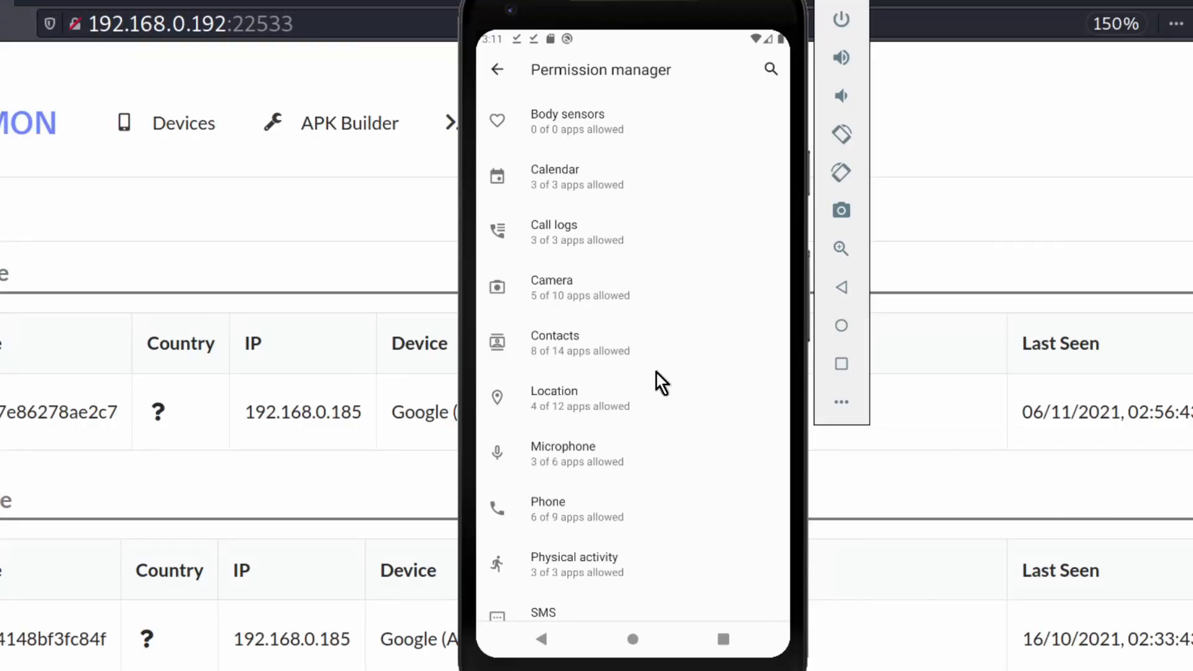
mouse_move(687, 425)
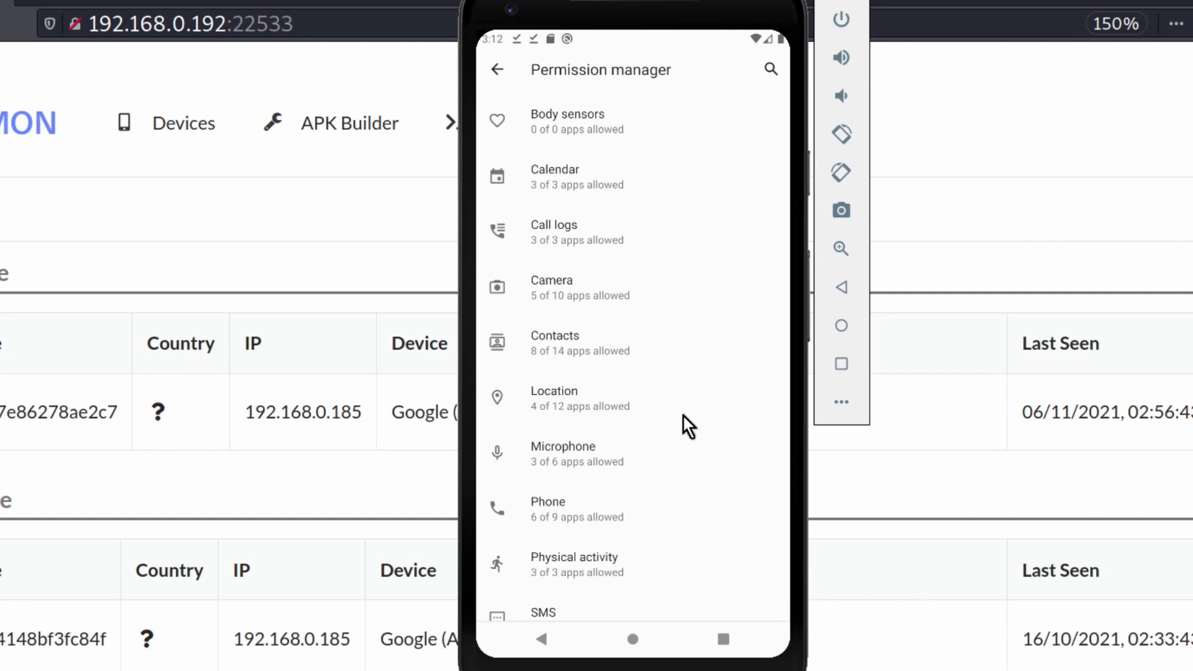
Show the Storage permission page with its allowed and denied apps
scroll("down", 3)
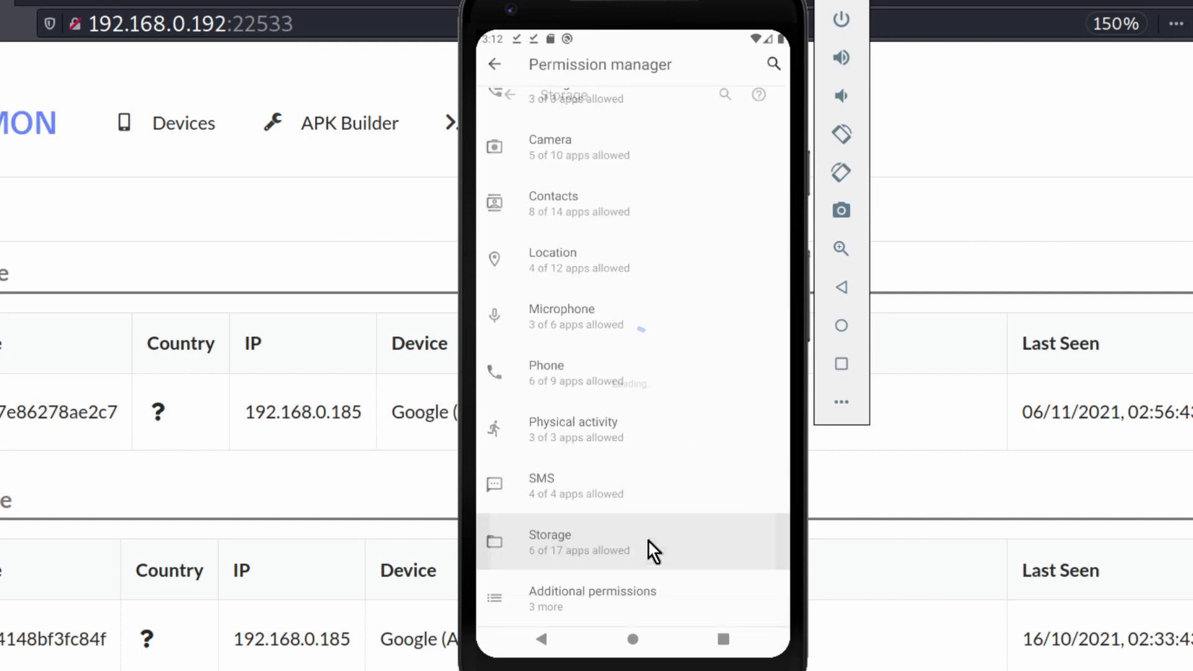
left_click(632, 542)
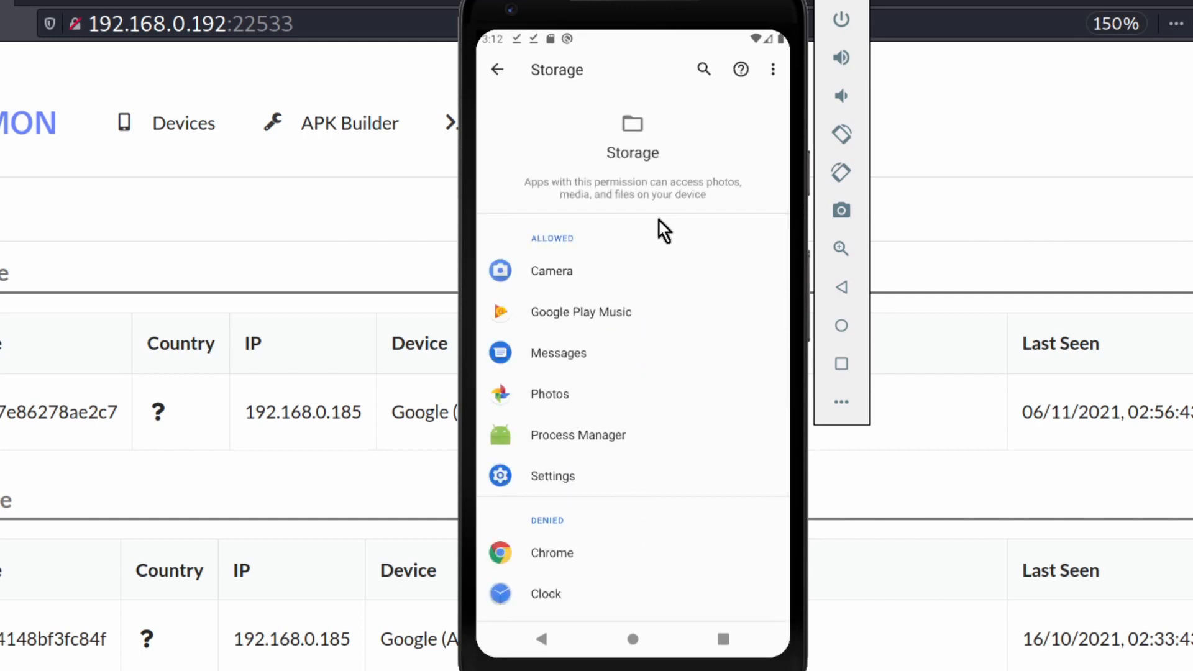
mouse_move(696, 283)
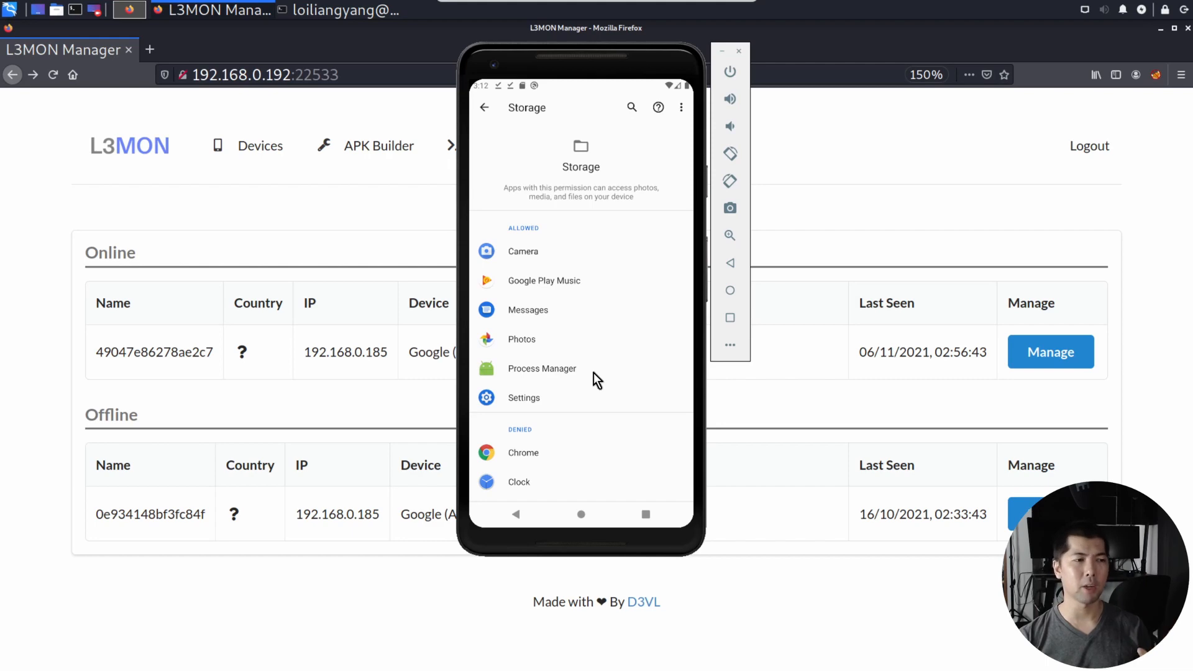
Check that Process Manager's storage access is set to Allow
left_click(542, 368)
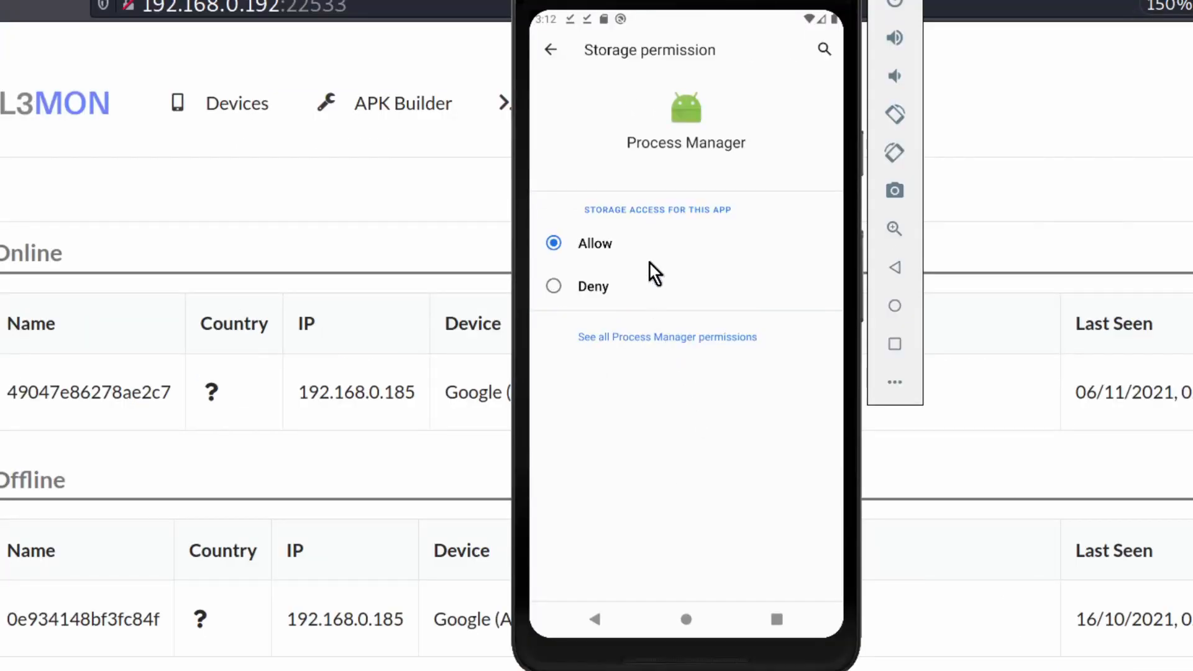
mouse_move(620, 259)
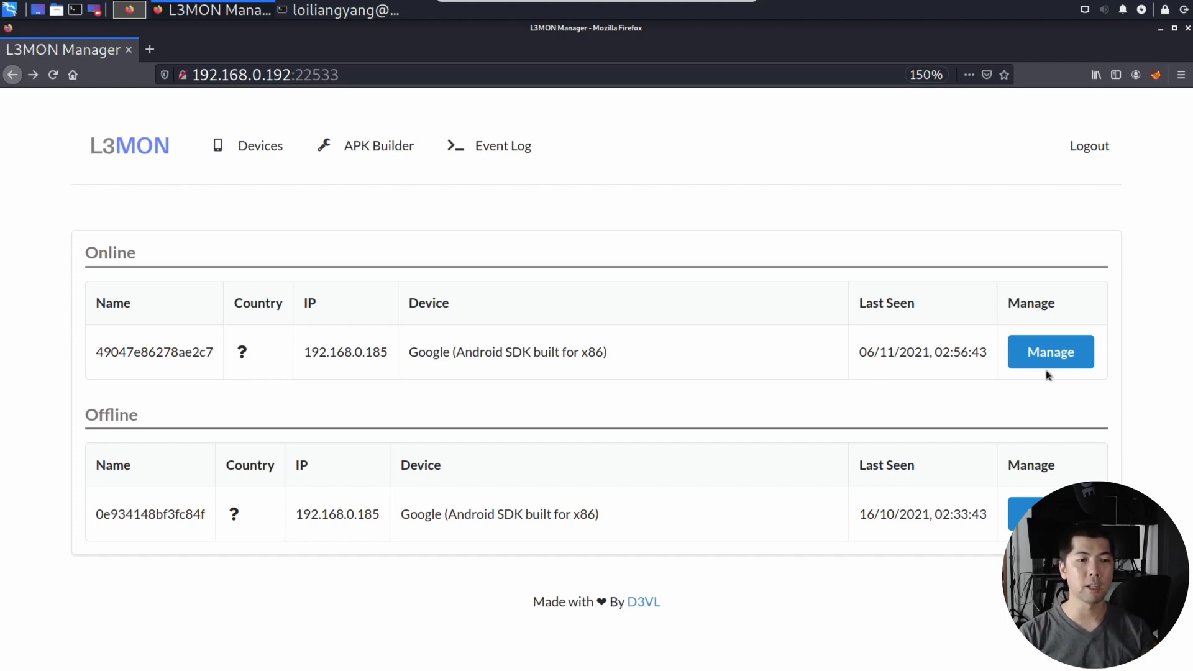
Manage the online device and review its Info panel of first-seen and last-seen times
left_click(1050, 352)
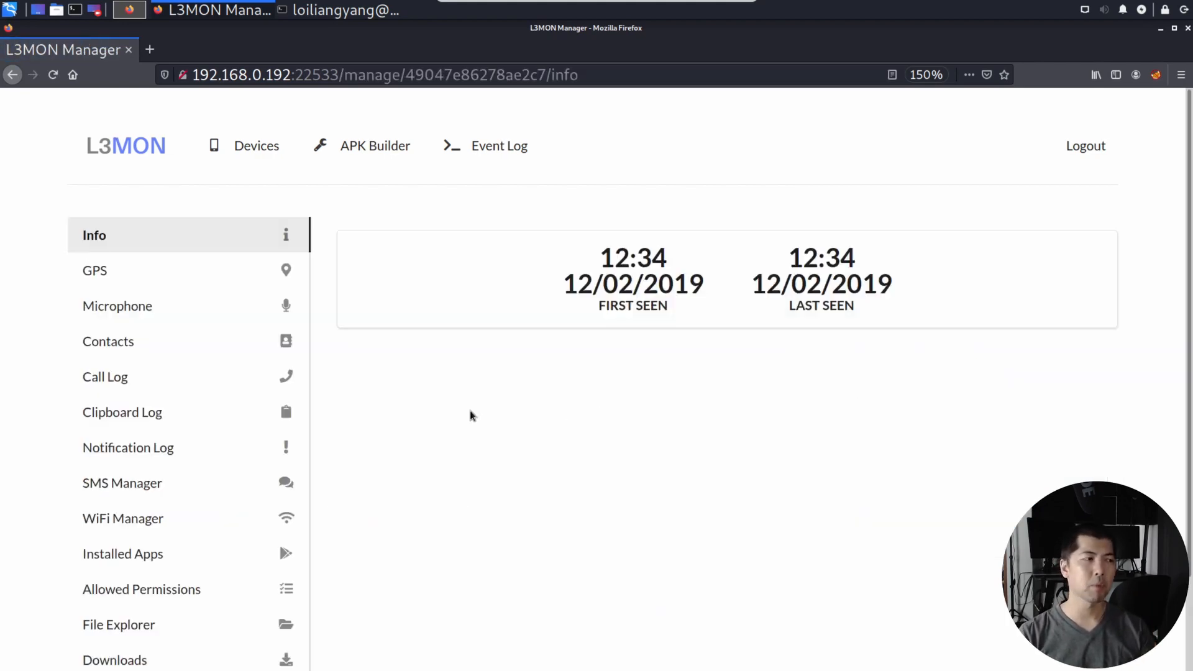
scroll("down", 3)
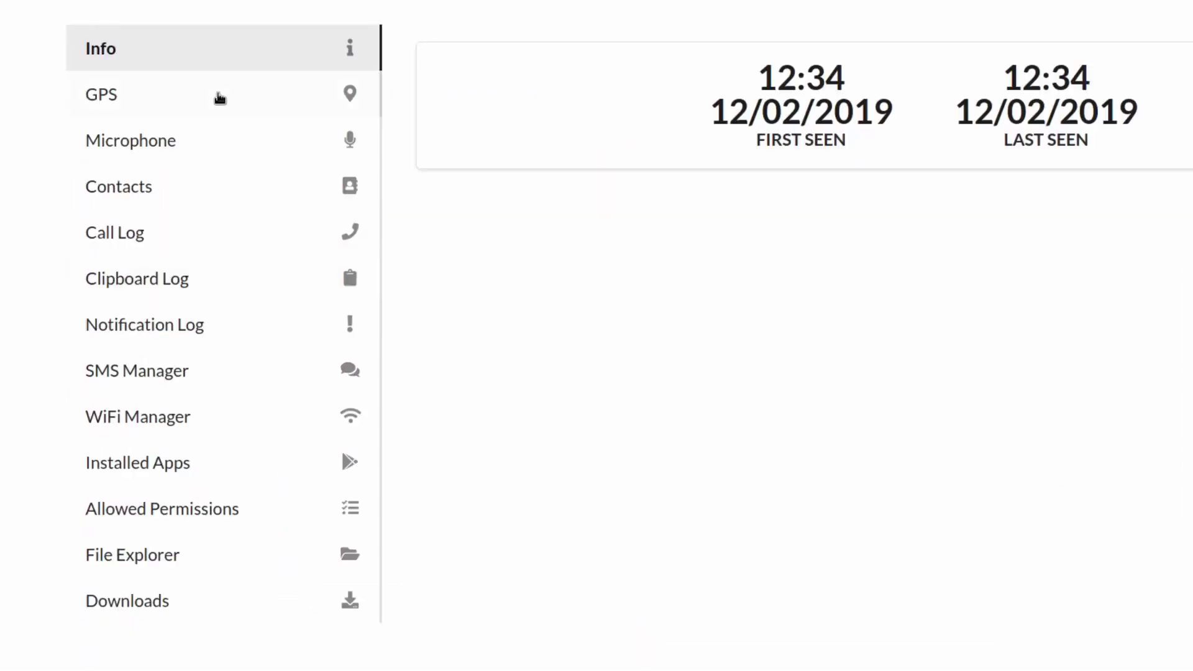
mouse_move(193, 324)
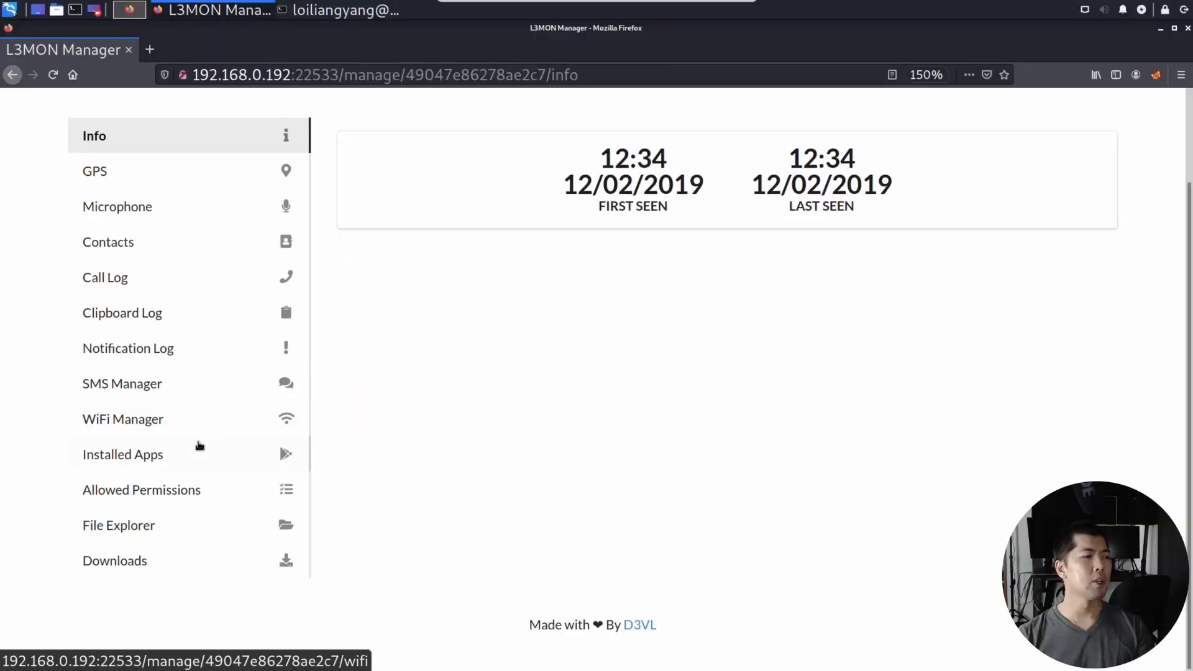
Browse the phone's storage folders (Android, Music, Pictures, Download, DCIM) in File Explorer
left_click(120, 524)
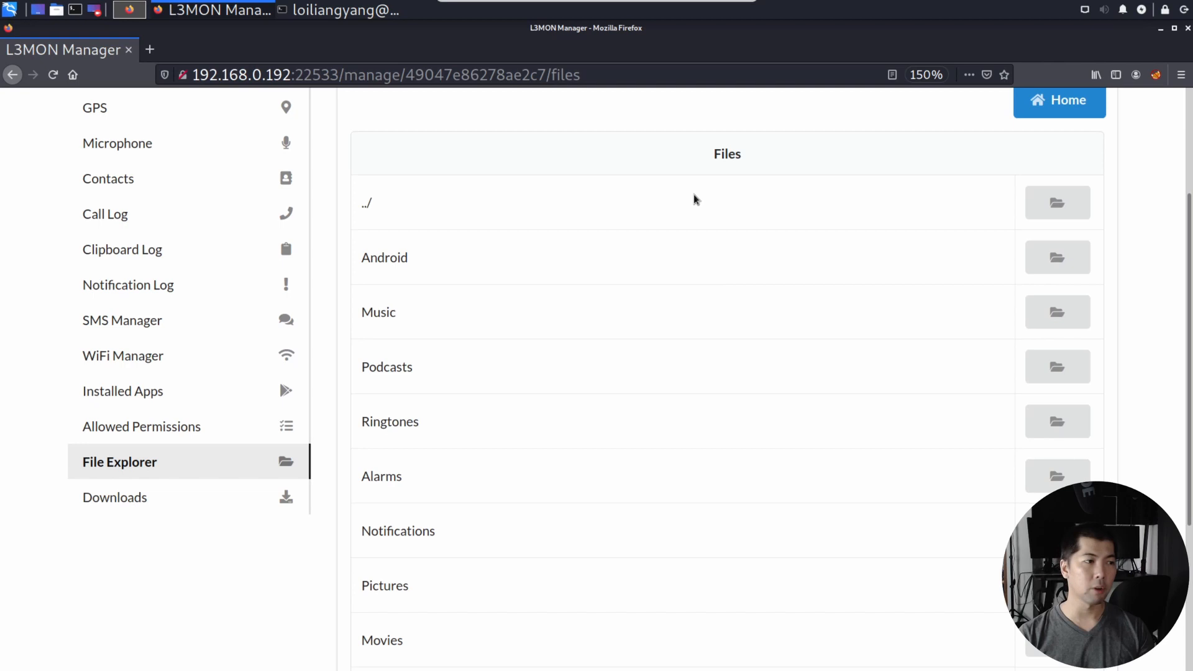
scroll("down", 3)
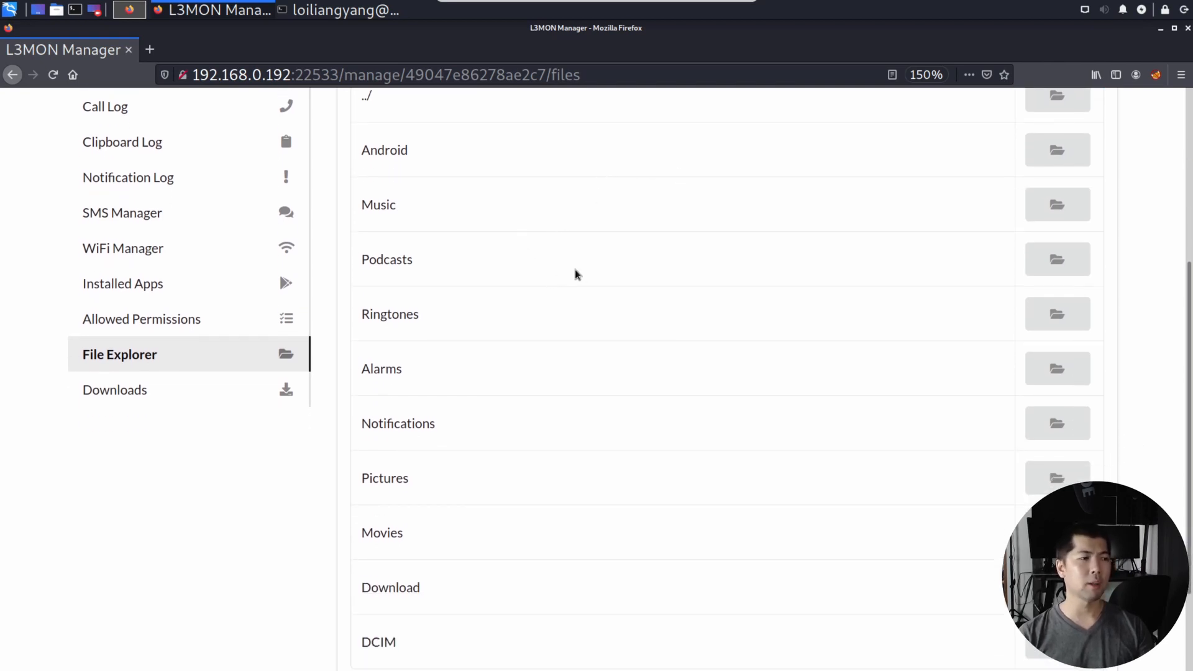
scroll("down", 3)
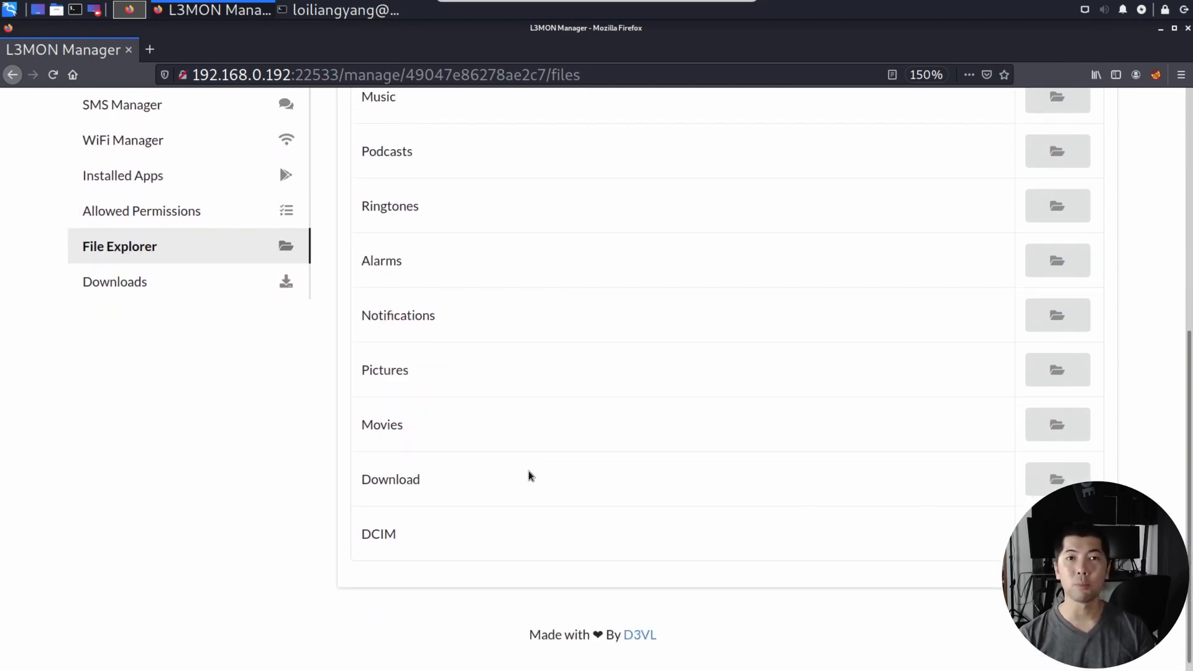
mouse_move(558, 448)
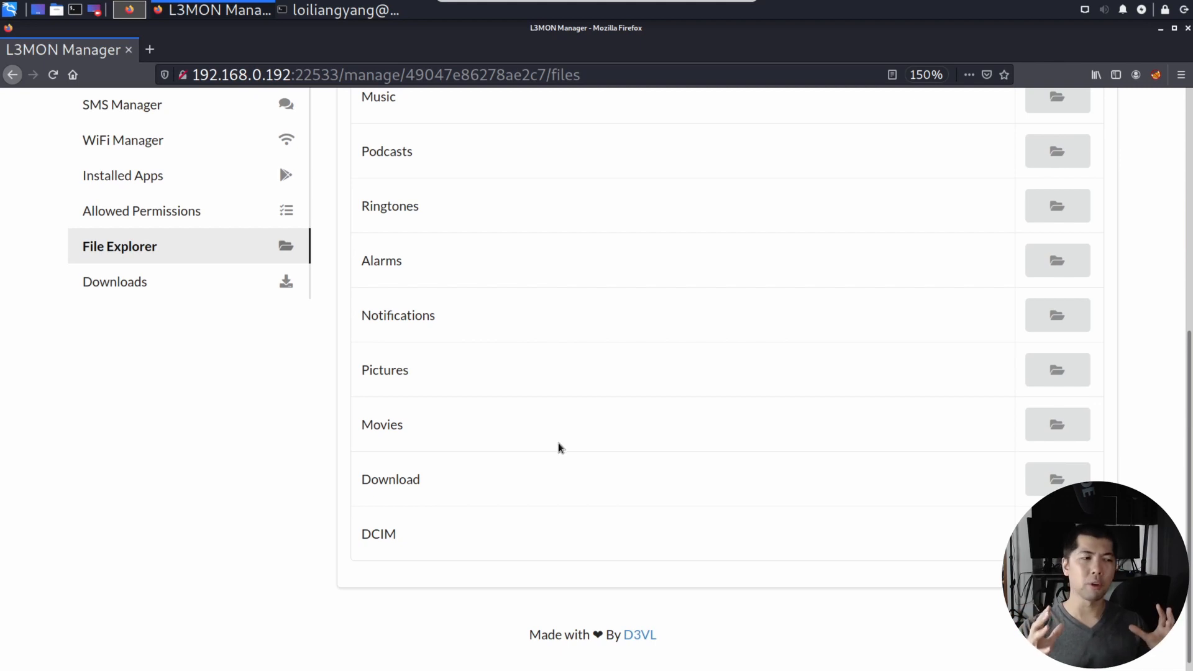
mouse_move(560, 448)
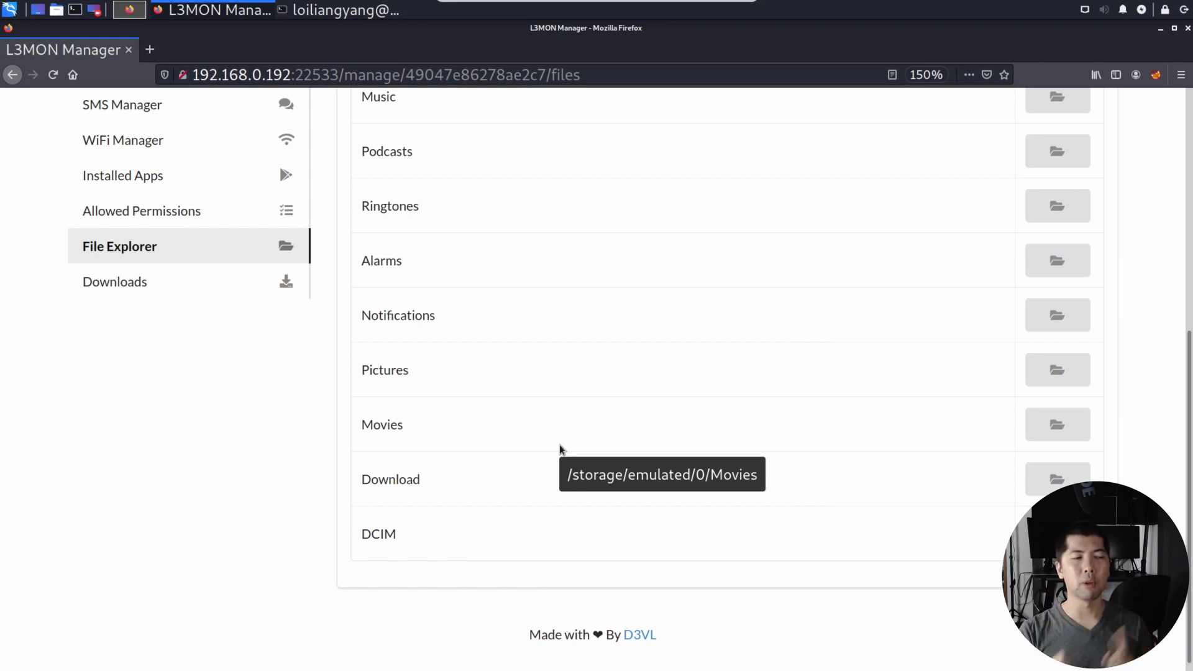
Enter the Download folder and request a download of cropped-0.jpg
left_click(1056, 480)
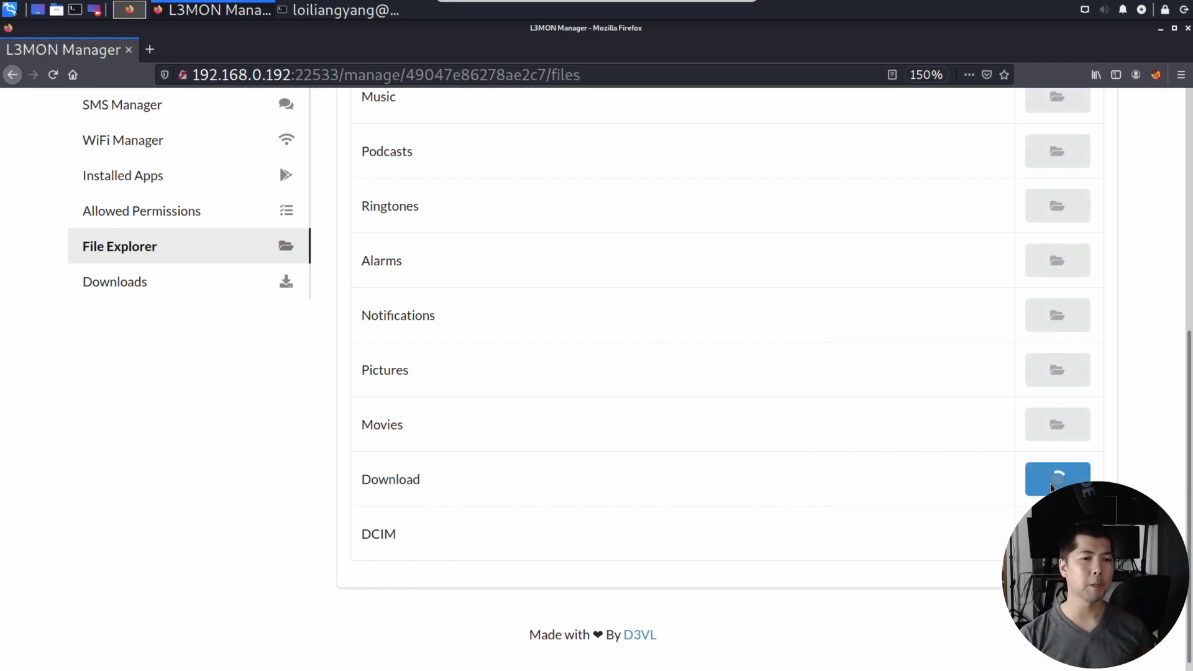
left_click(1056, 480)
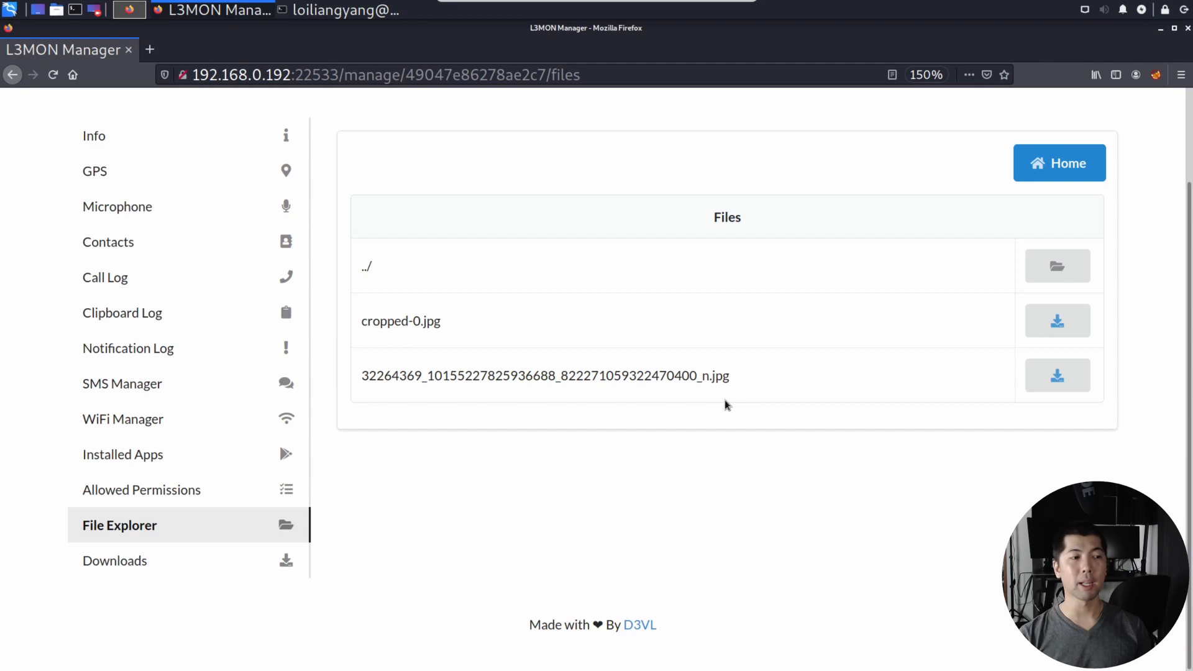
mouse_move(599, 312)
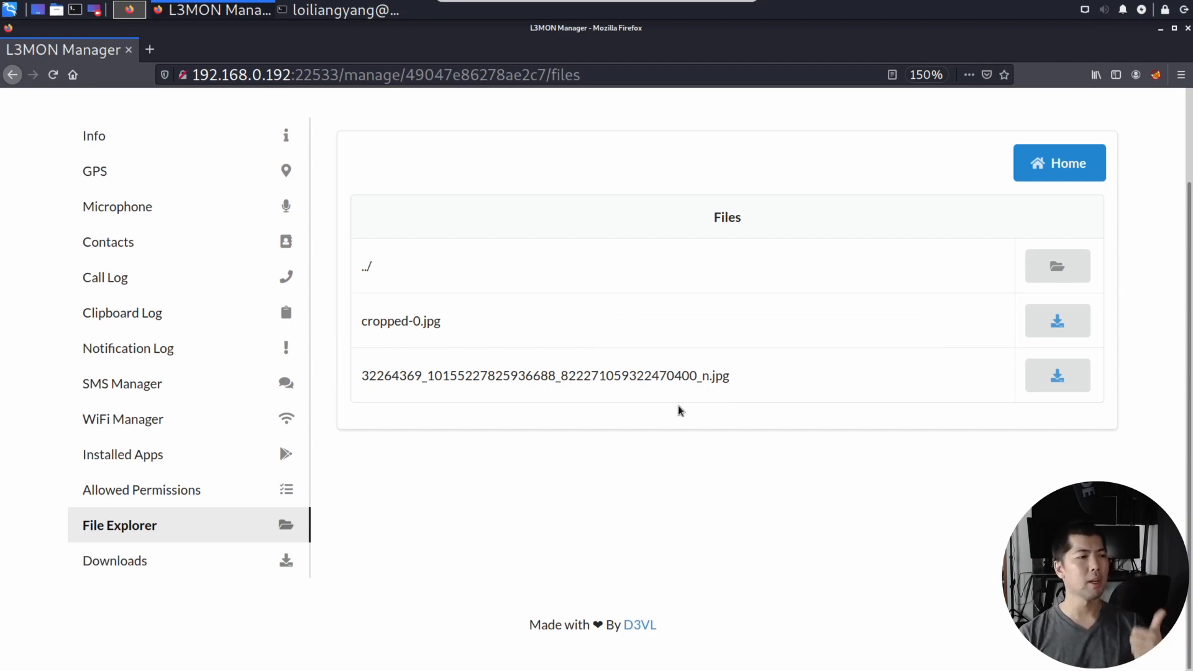
mouse_move(899, 367)
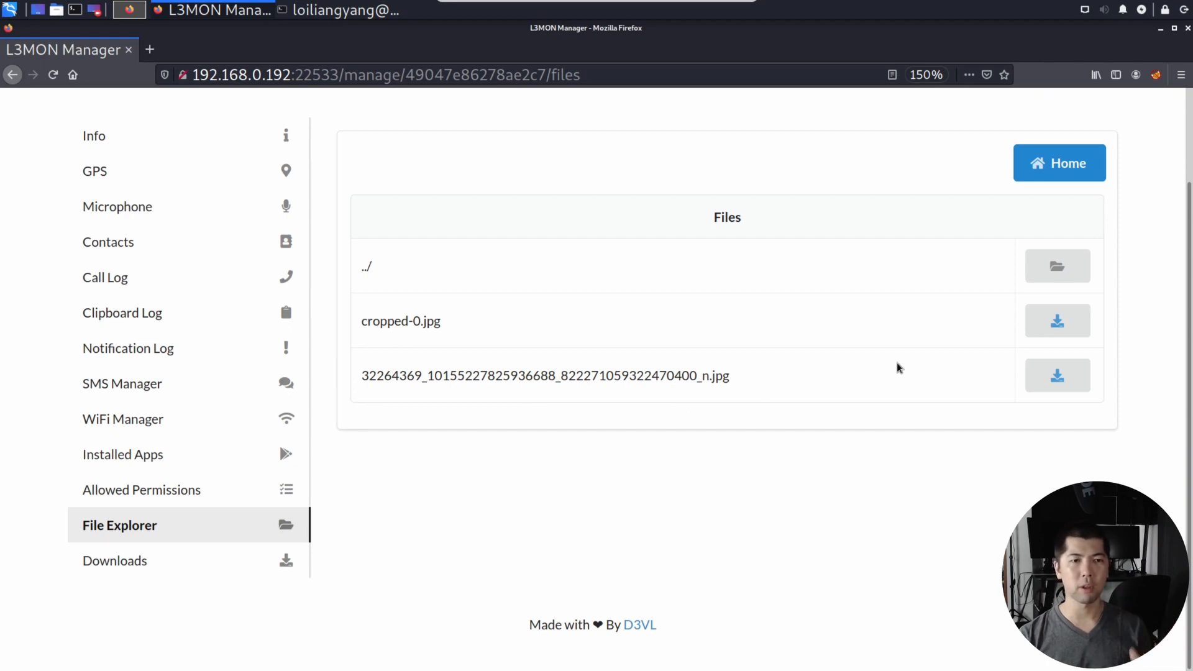
left_click(1056, 321)
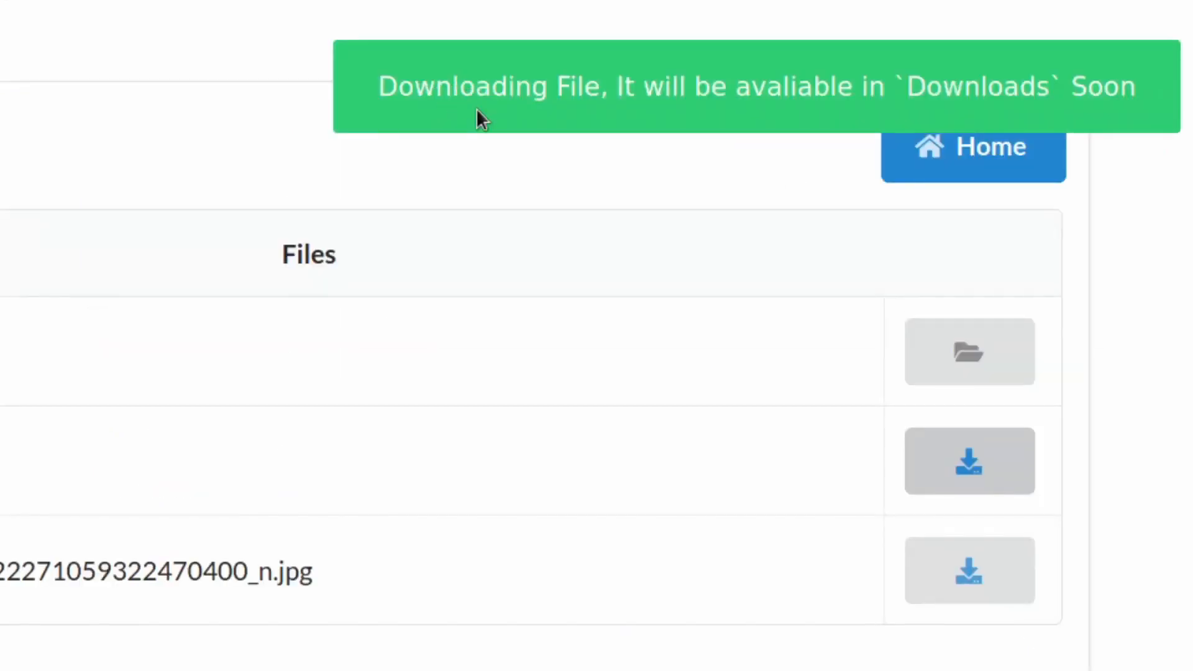
mouse_move(674, 308)
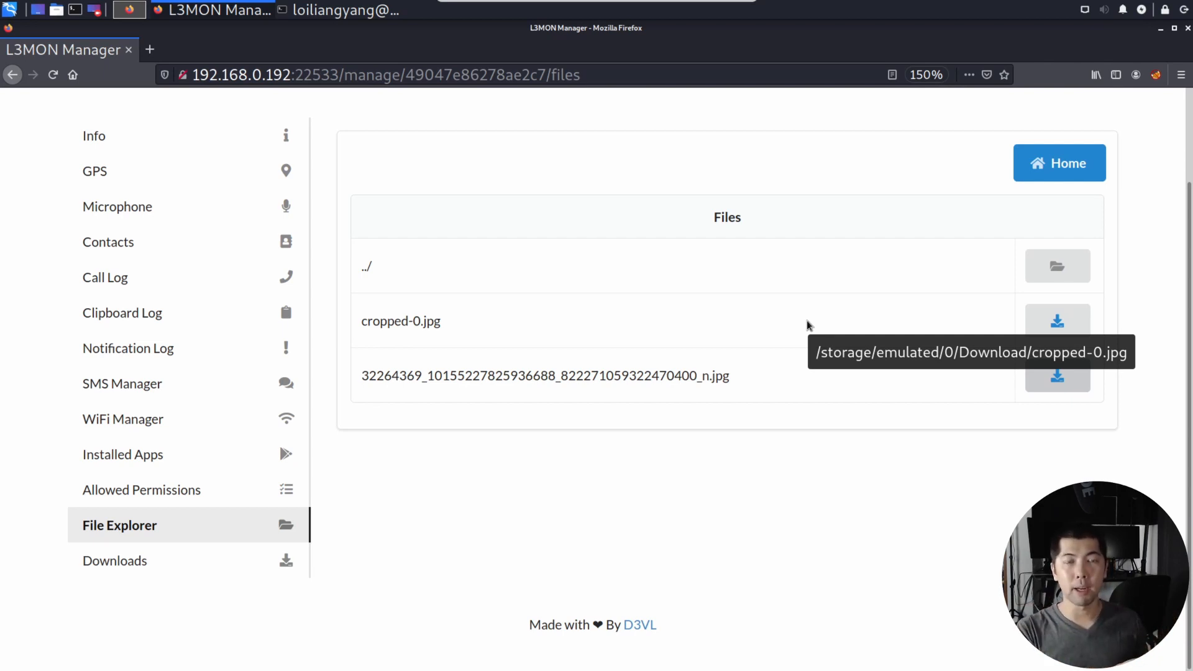
mouse_move(210, 567)
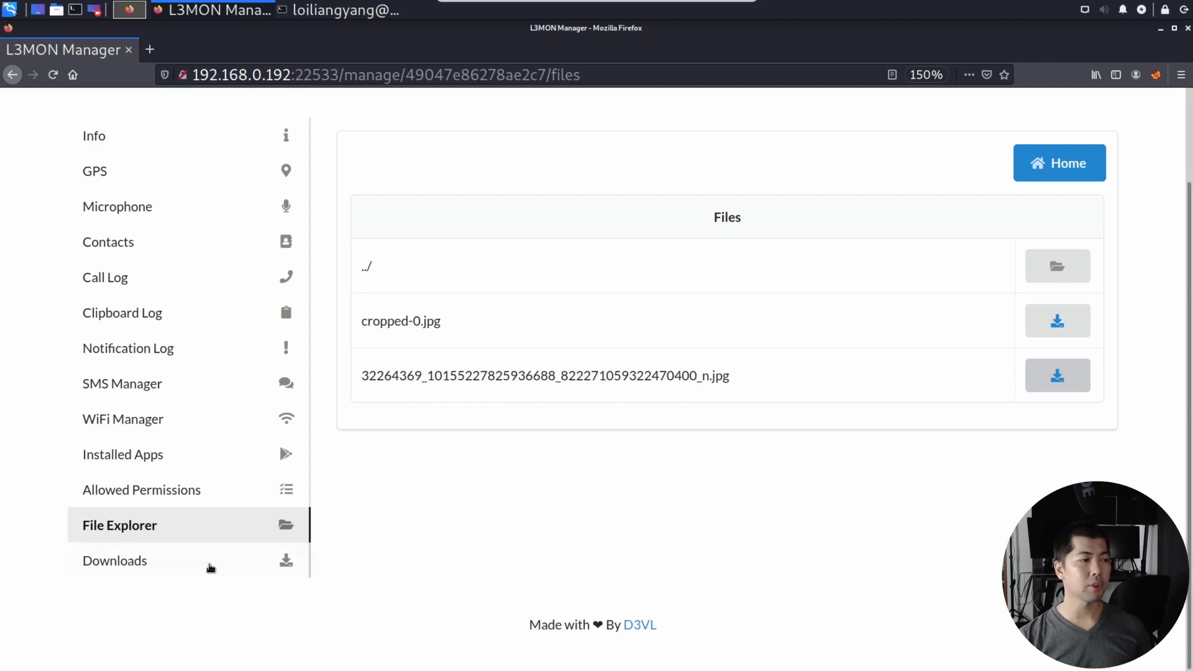
Review the Downloads list and view the retrieved jpg photos in browser tabs
left_click(115, 561)
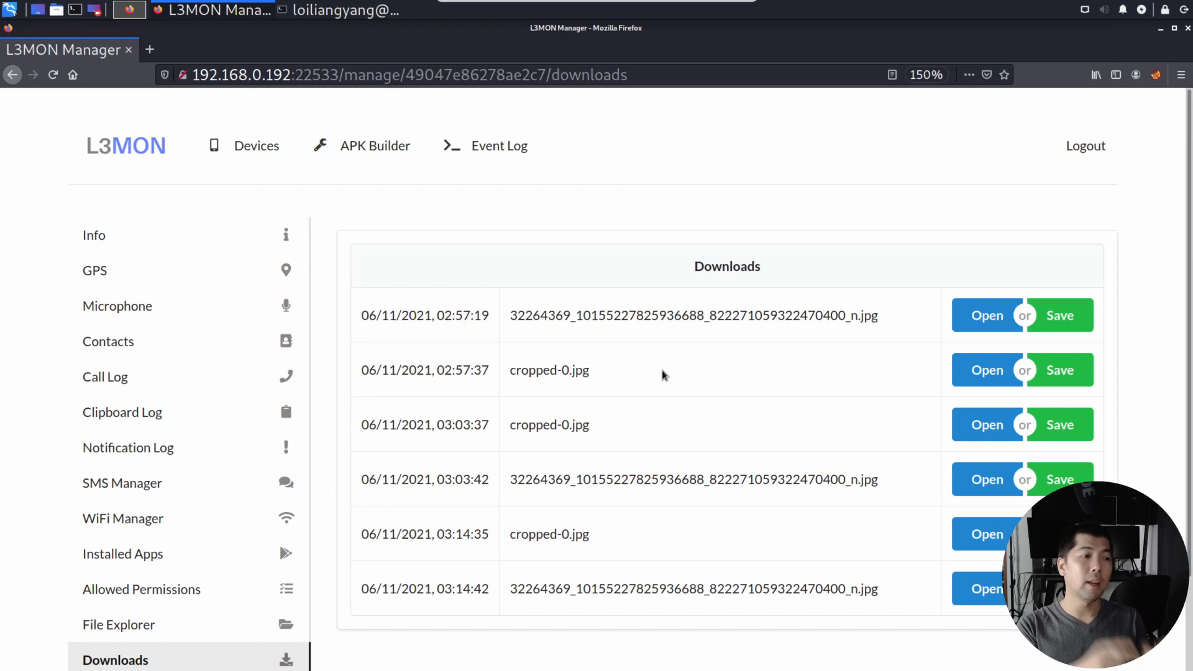
scroll("down", 3)
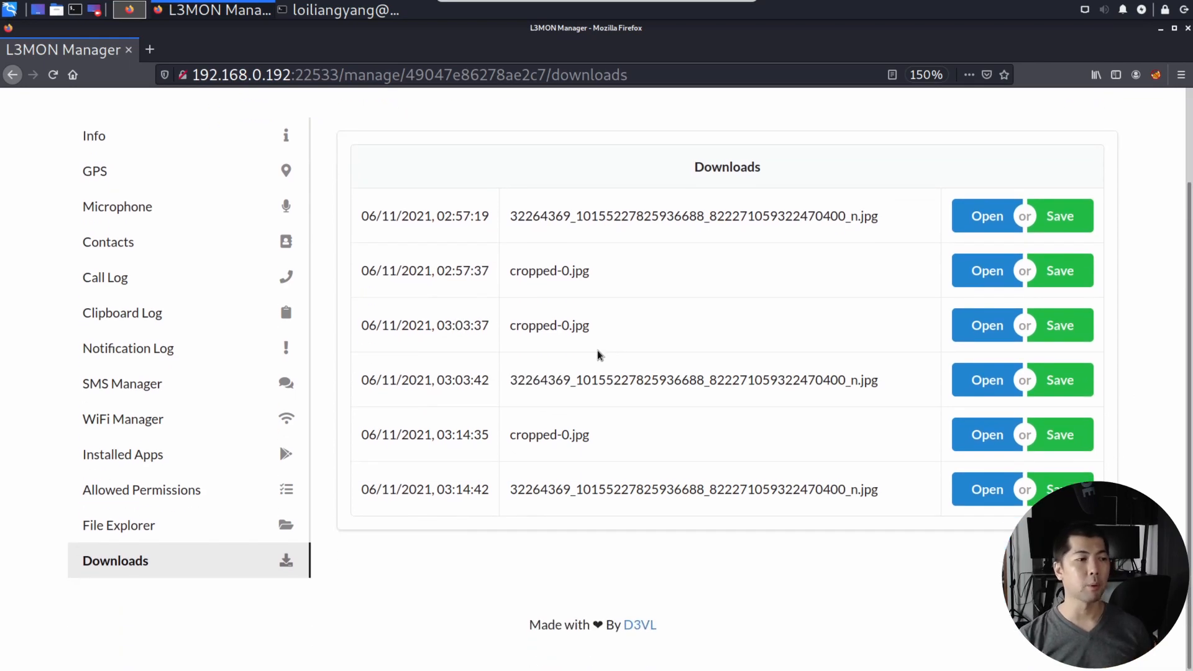
mouse_move(434, 440)
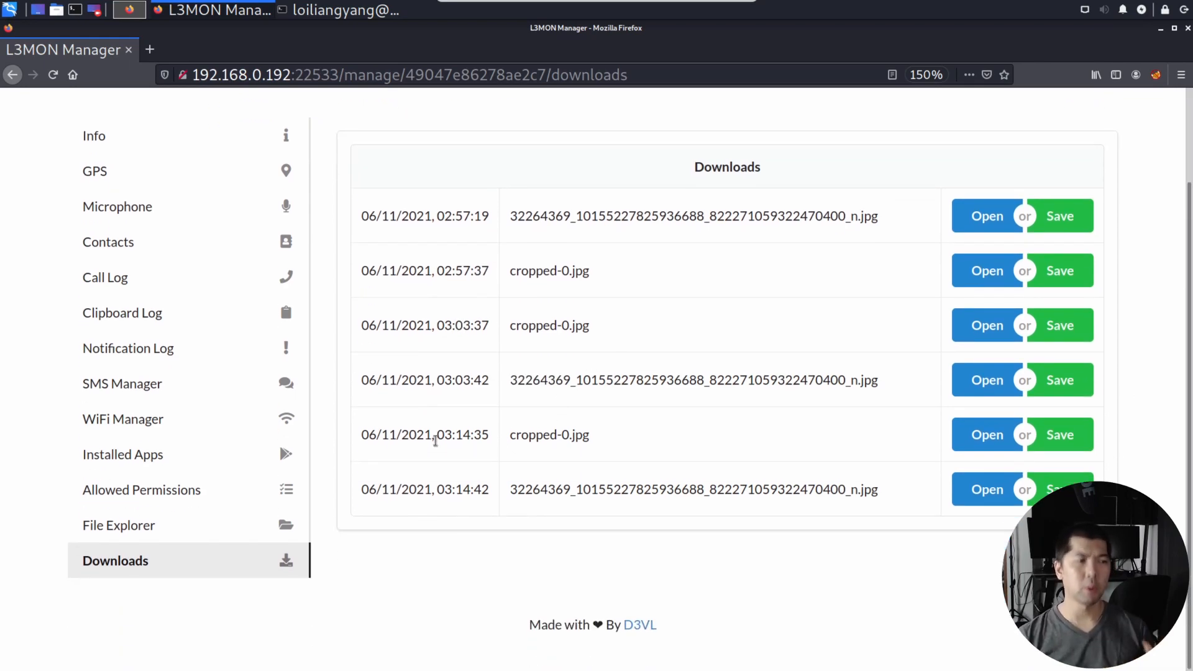
mouse_move(833, 457)
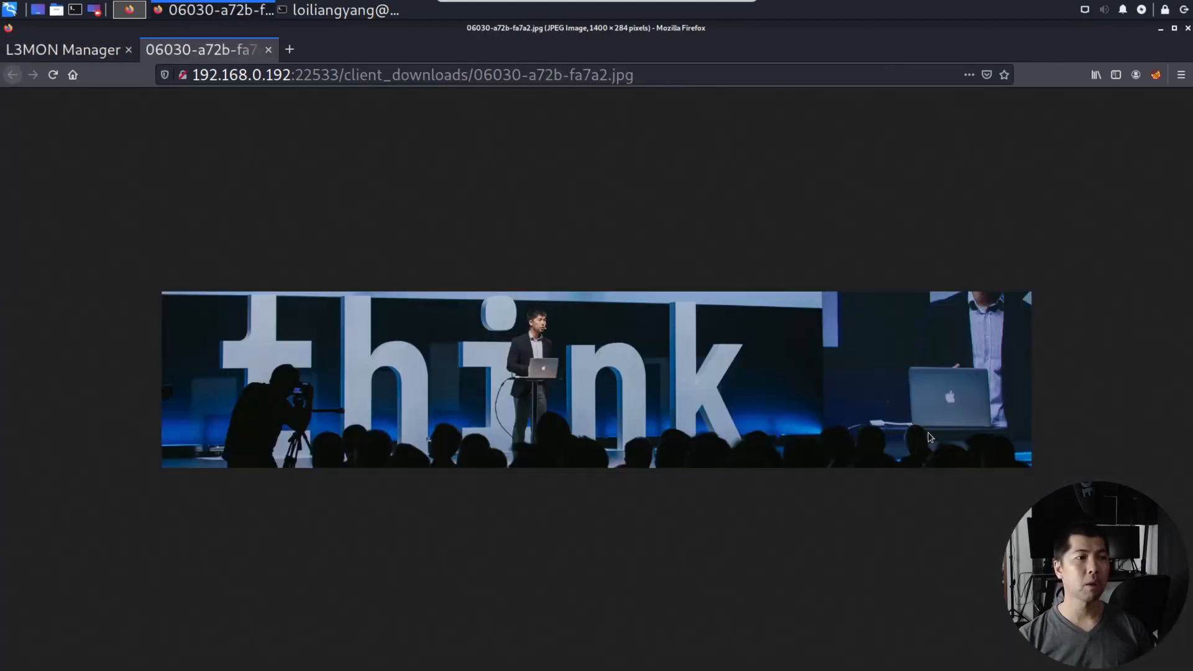
mouse_move(911, 437)
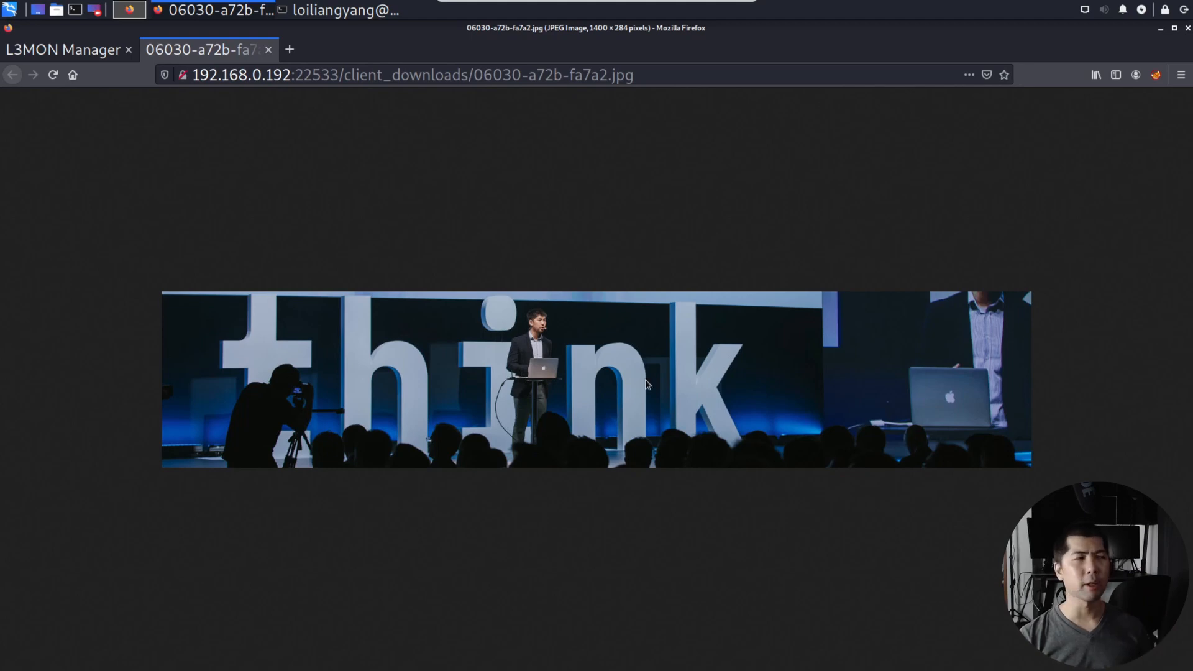
left_click(65, 50)
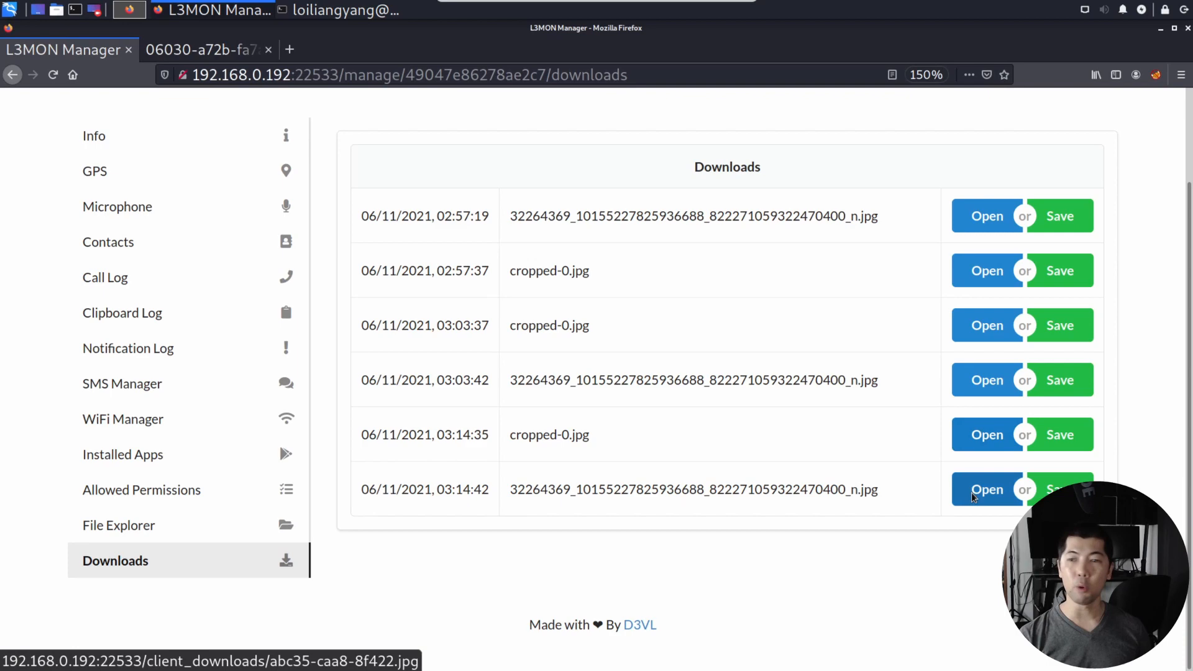
left_click(987, 489)
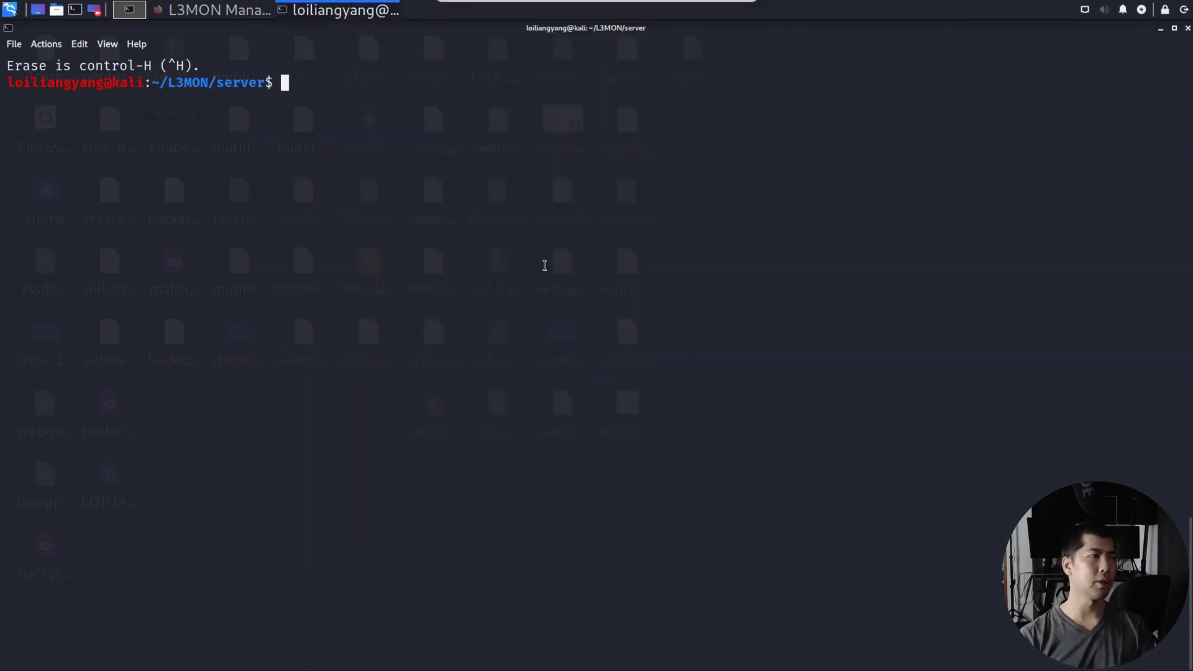
mouse_move(221, 82)
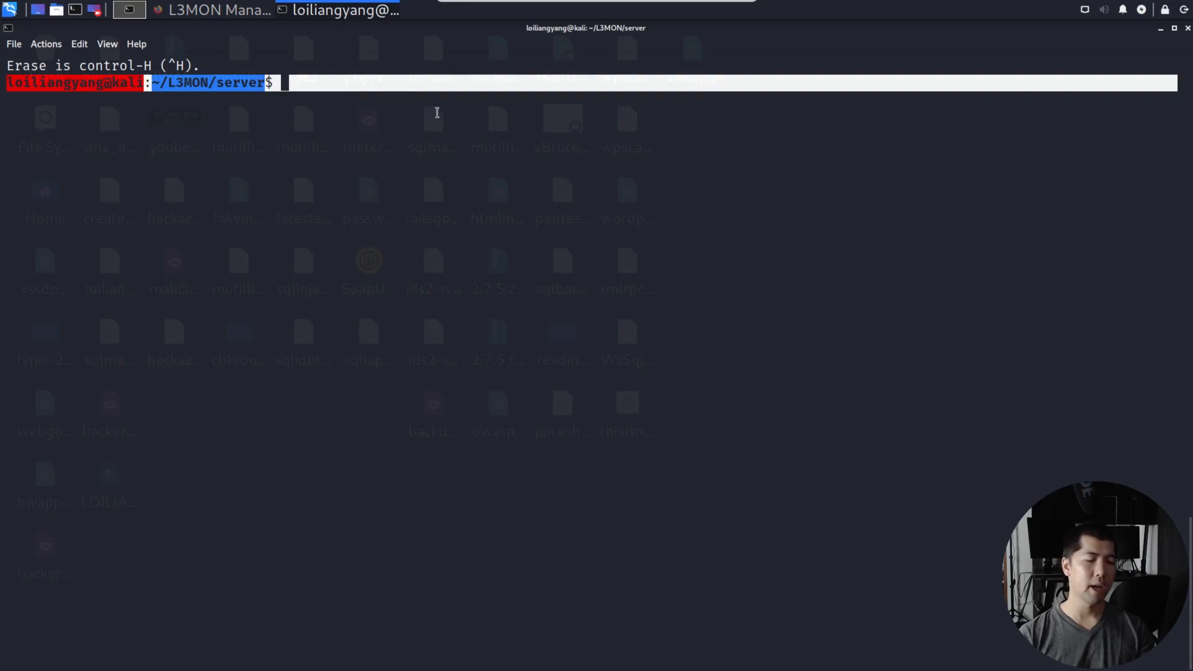
List ~/L3MON/server with ls and launch 'mousepad maindb.json'
type("ls")
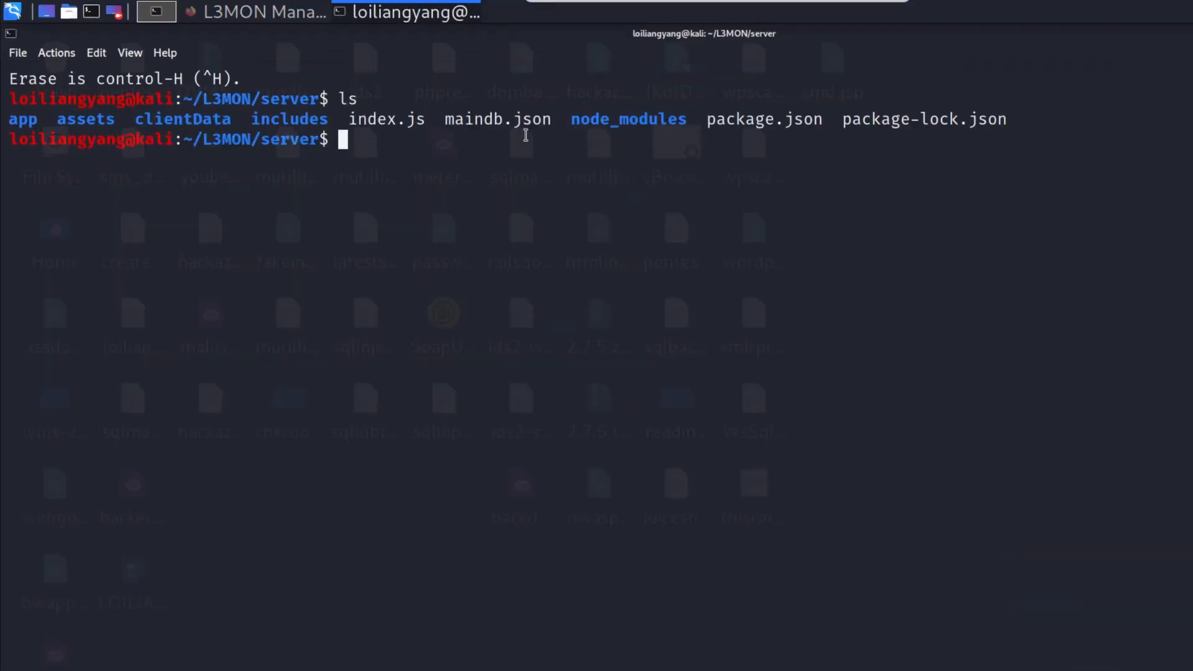
type("m")
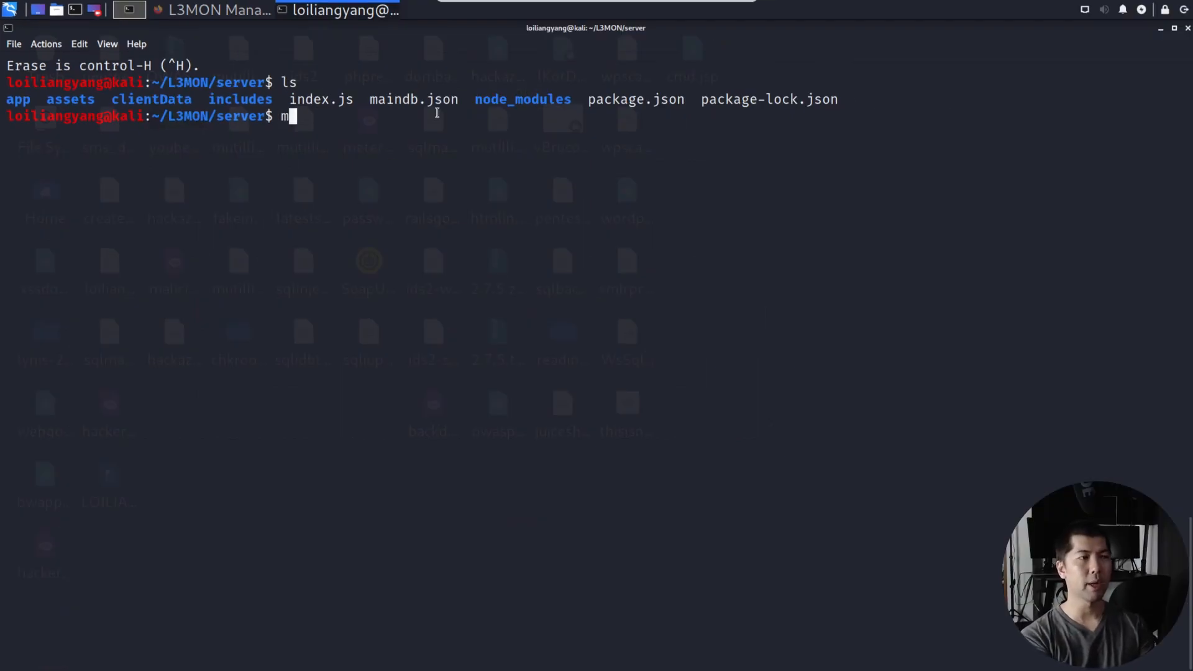
type("ousepad maindb.json")
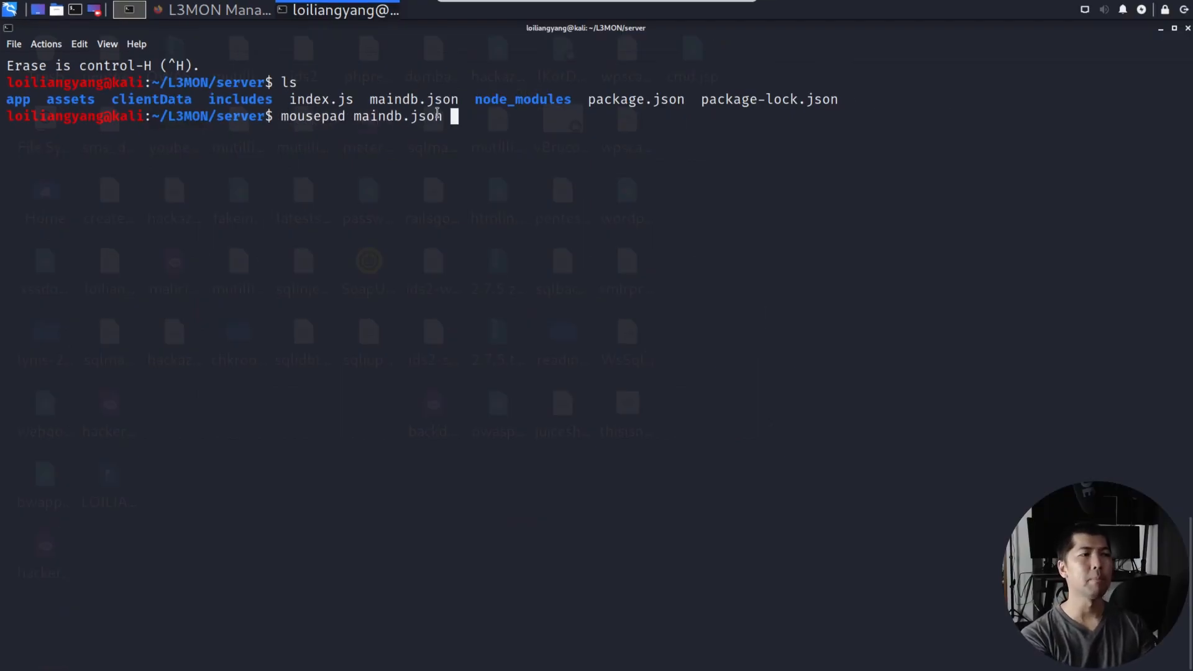
key("Return")
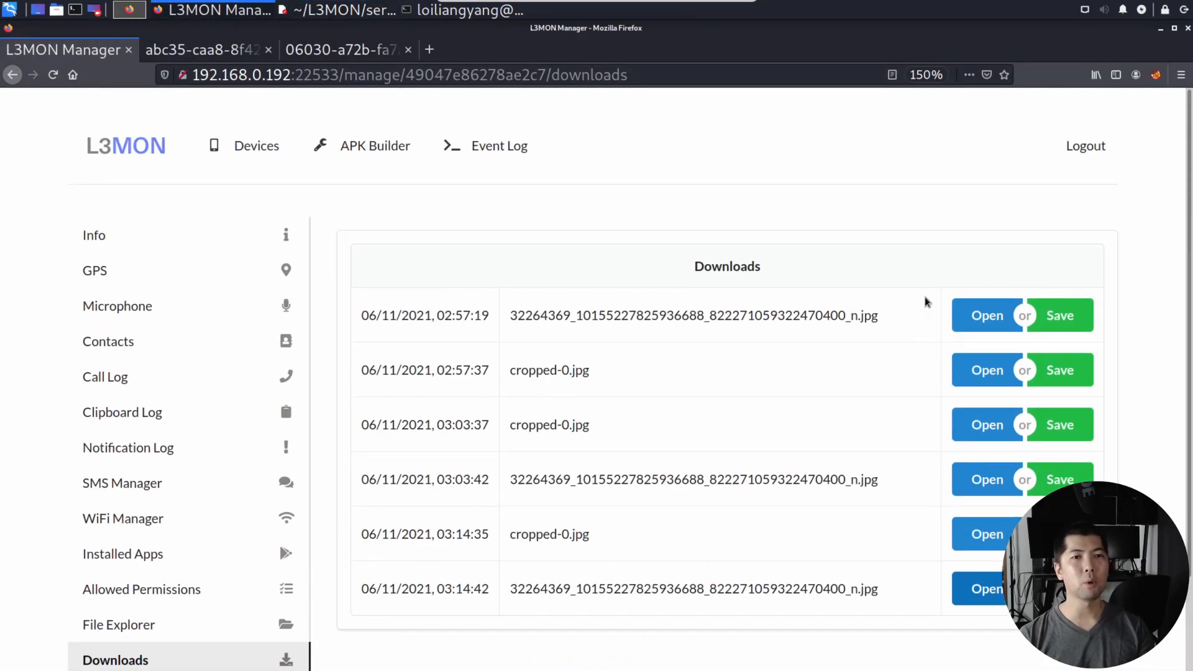
Sign out of the L3MON dashboard, returning to the login page
left_click(1085, 145)
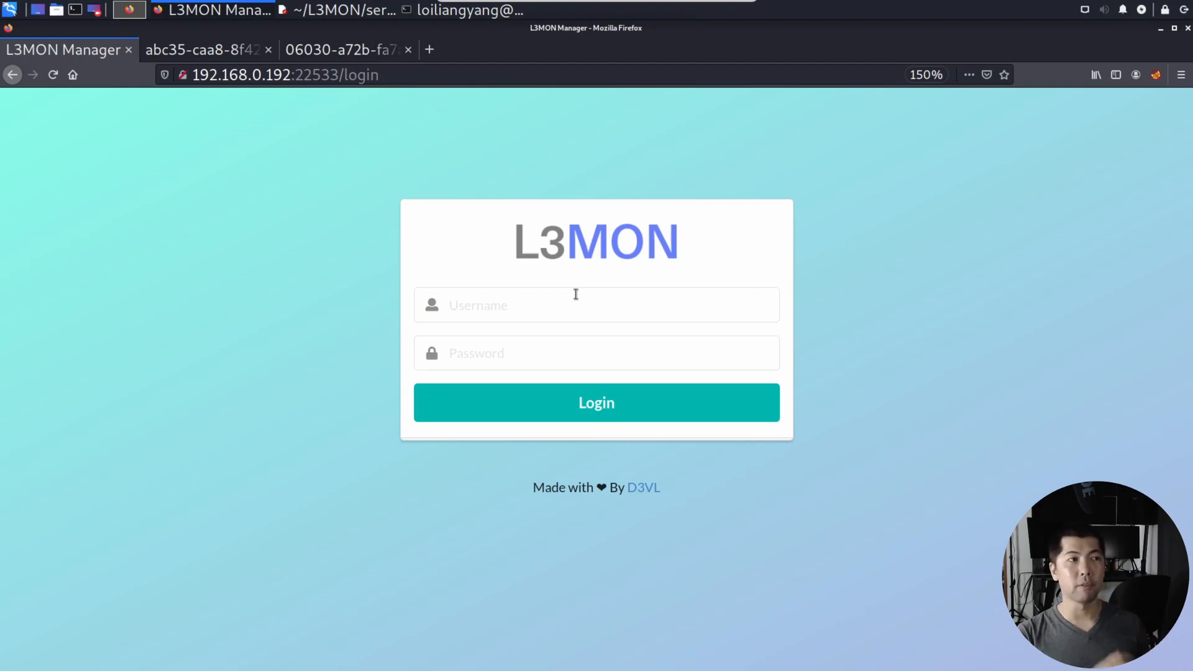
mouse_move(228, 80)
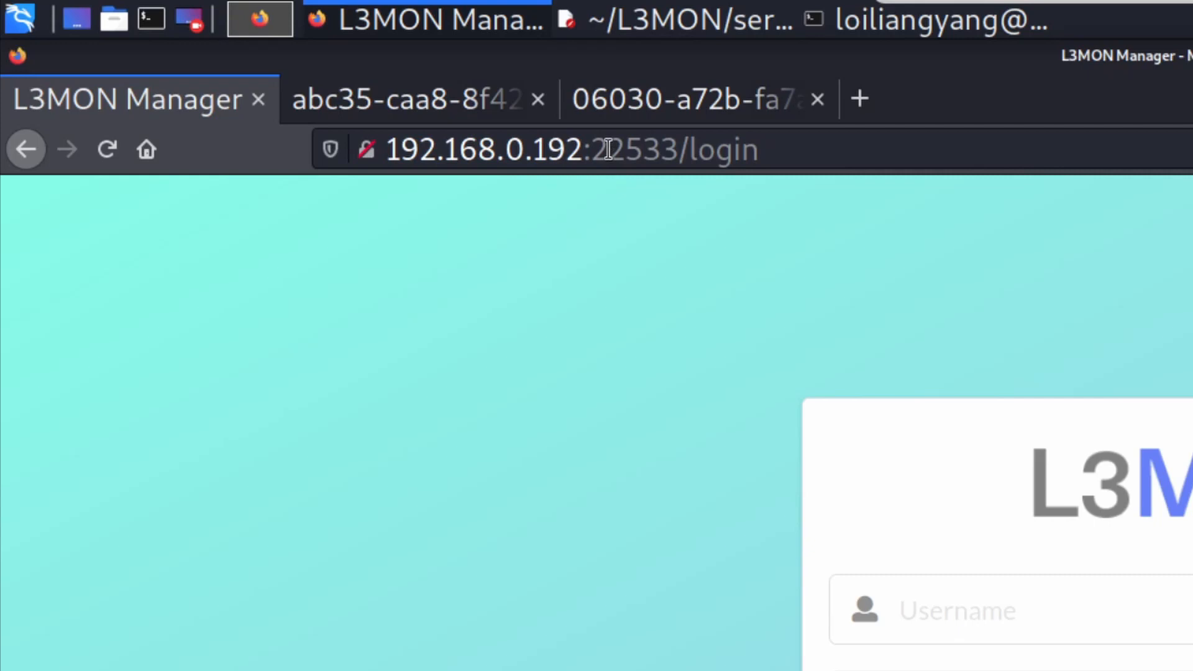
mouse_move(688, 165)
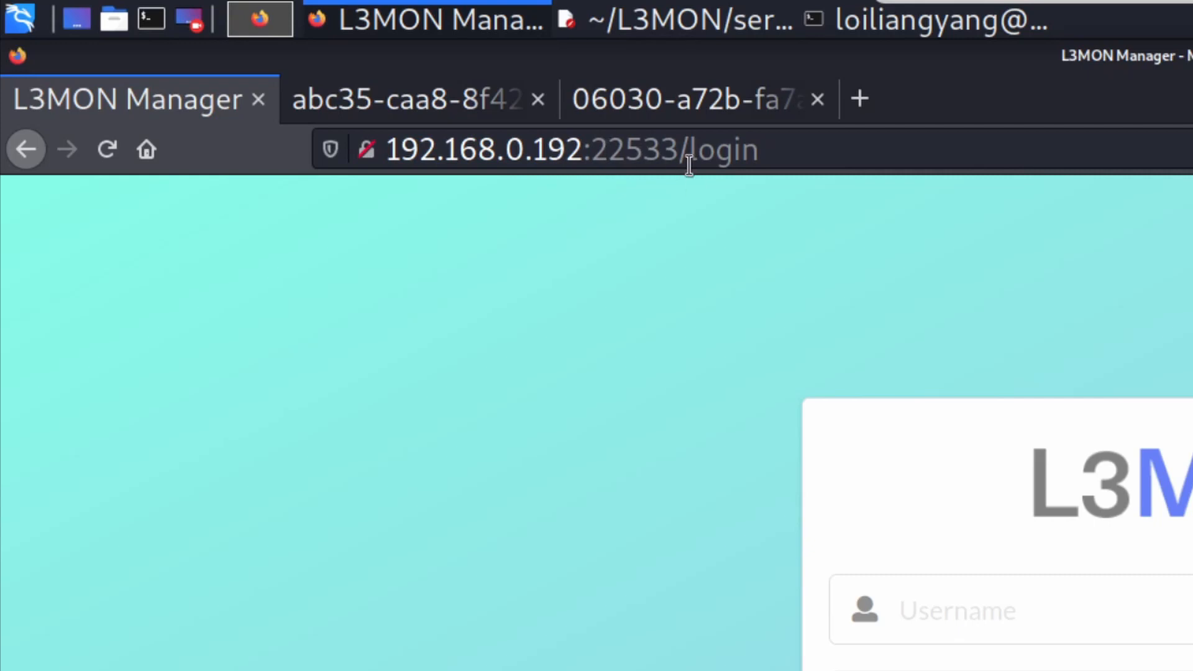
mouse_move(745, 223)
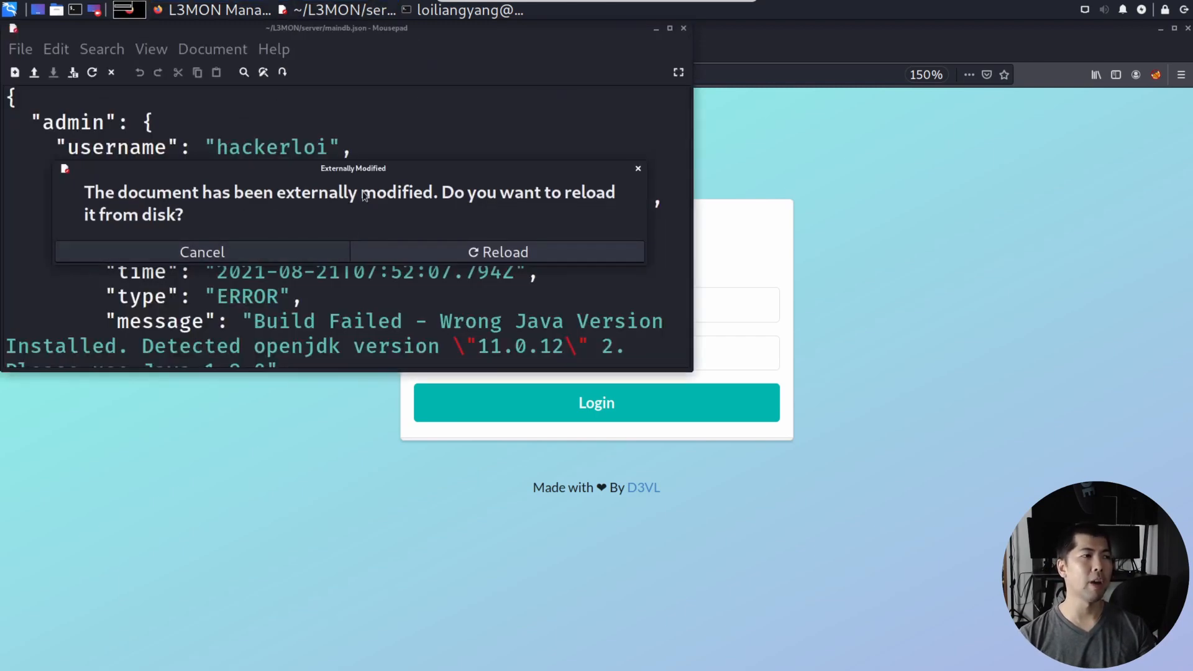
Reload maindb.json from disk and locate the admin username hackerloi with its hashed password
left_click(497, 252)
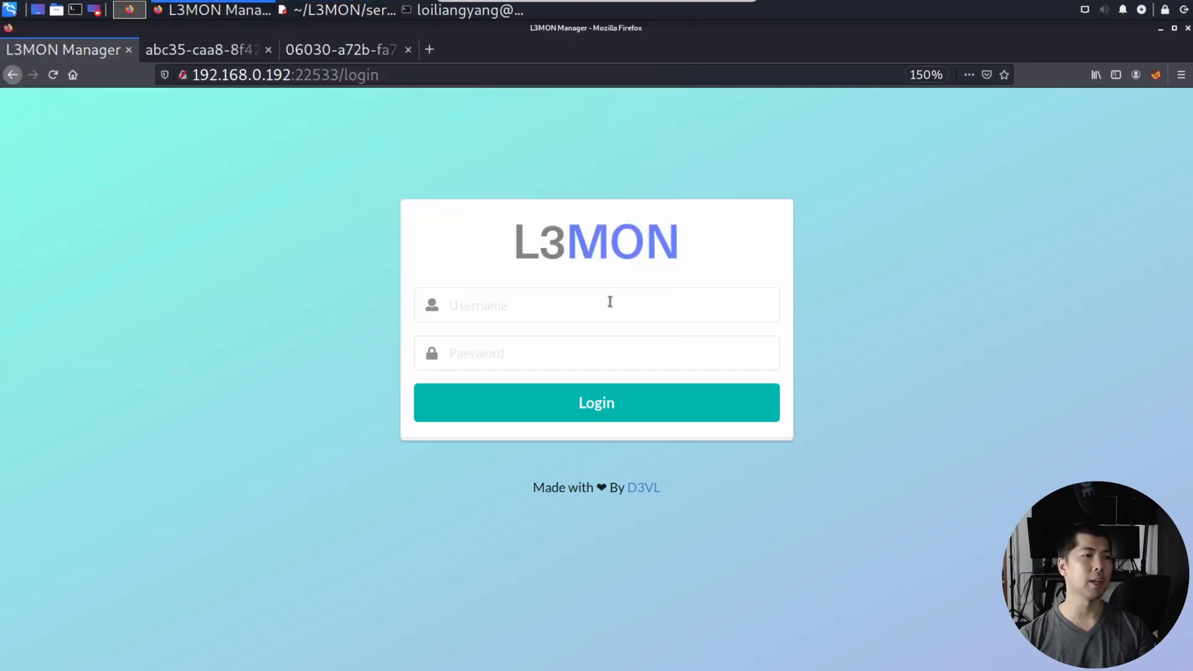
type("hackerloi\",")
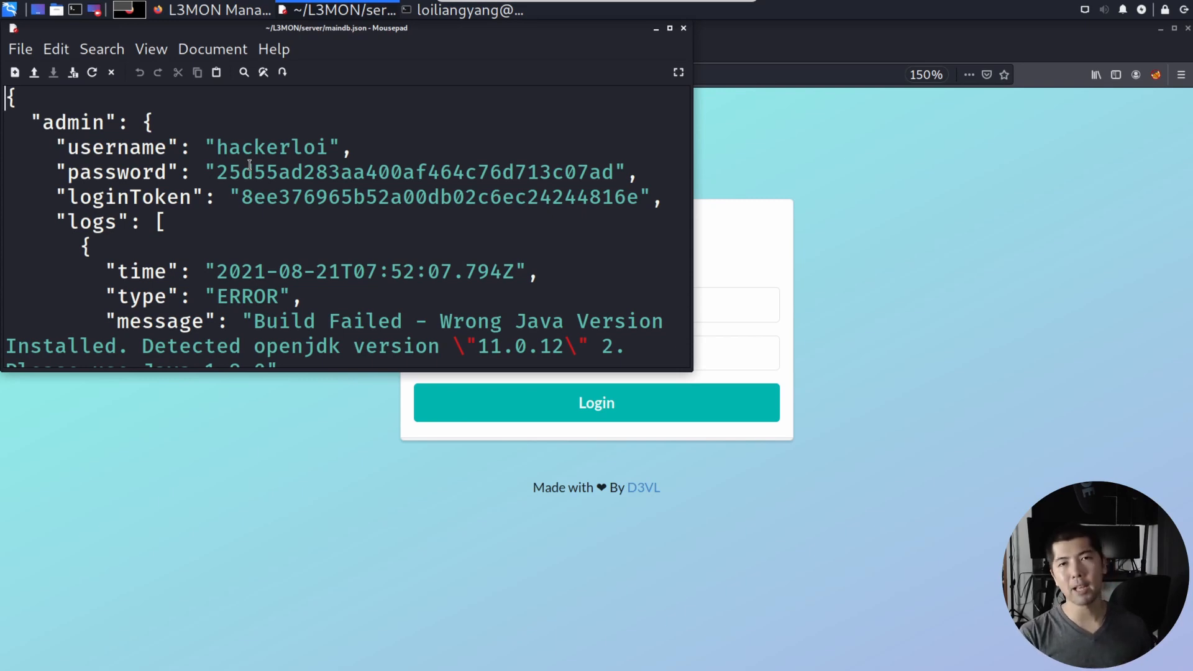
mouse_move(574, 148)
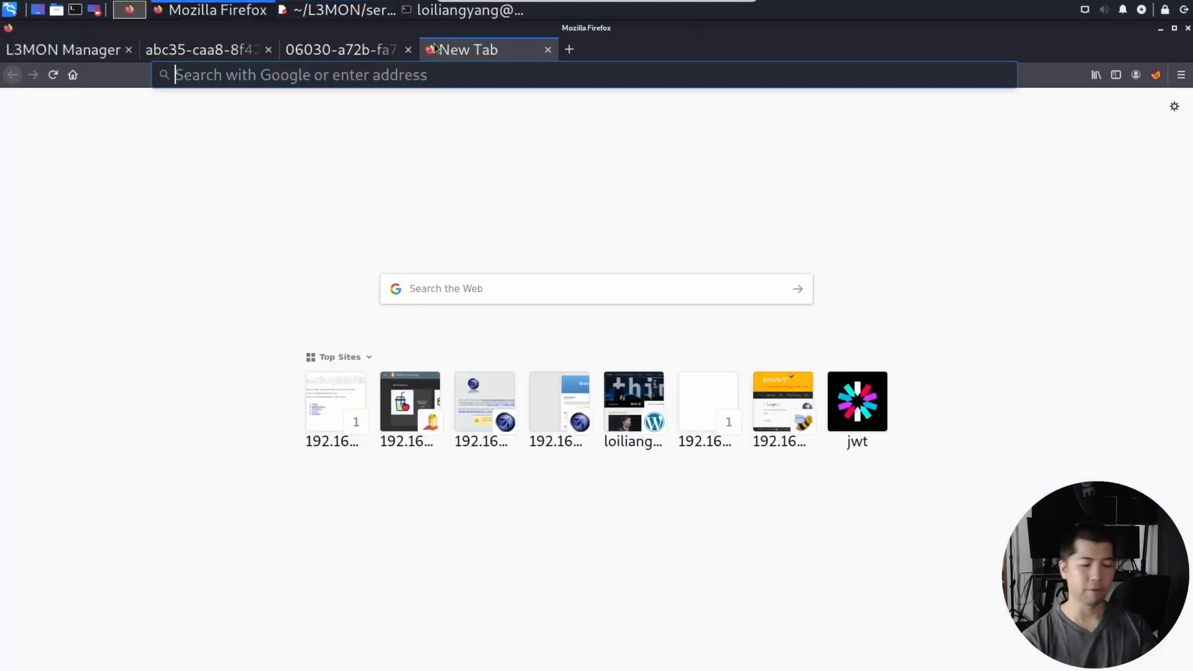
Search Google for 'md5 hash' and open the MD5 Hash Generator result
type("google.com")
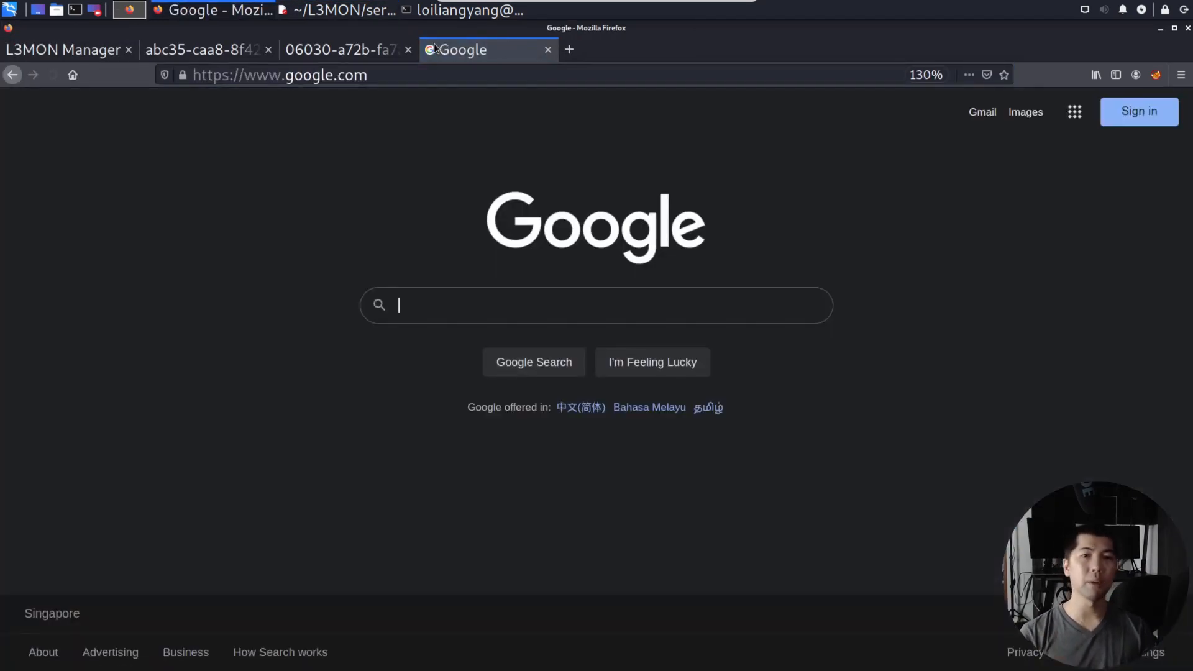
type("md5 hash")
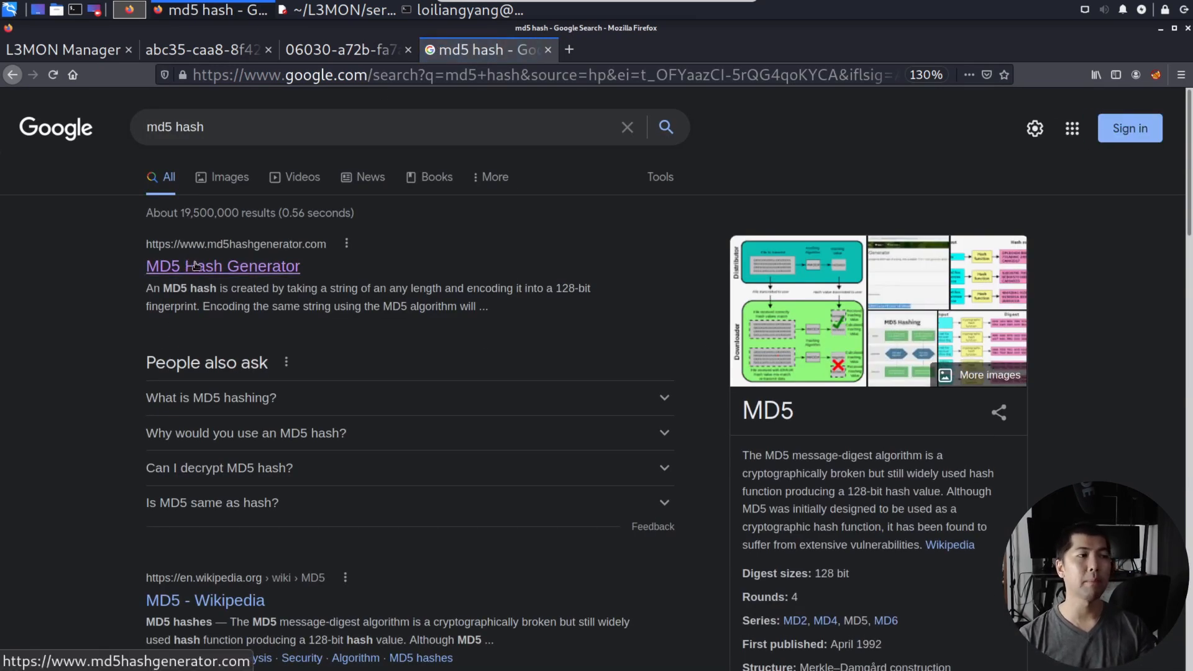
left_click(222, 266)
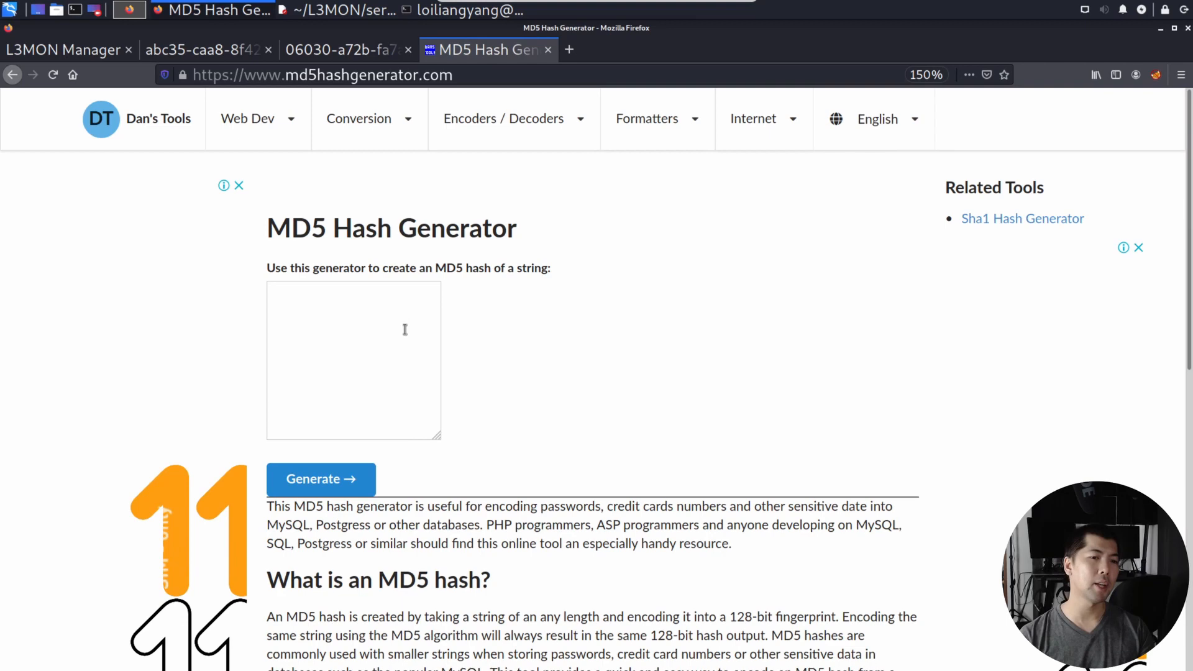
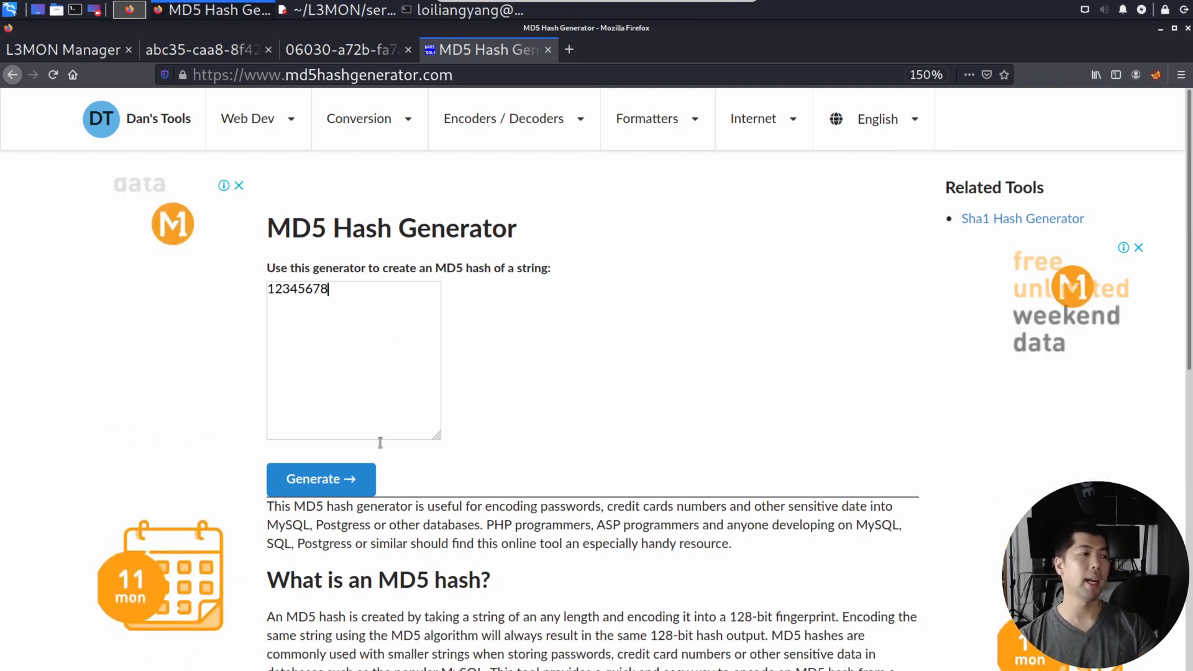
left_click(320, 479)
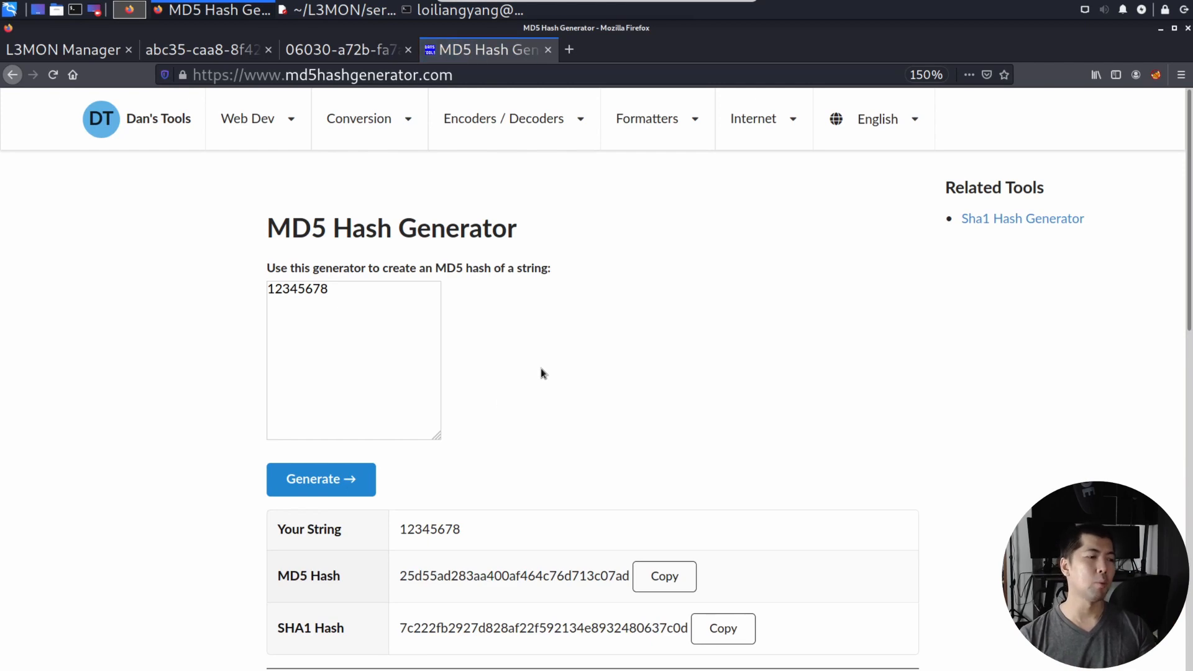
scroll("down", 3)
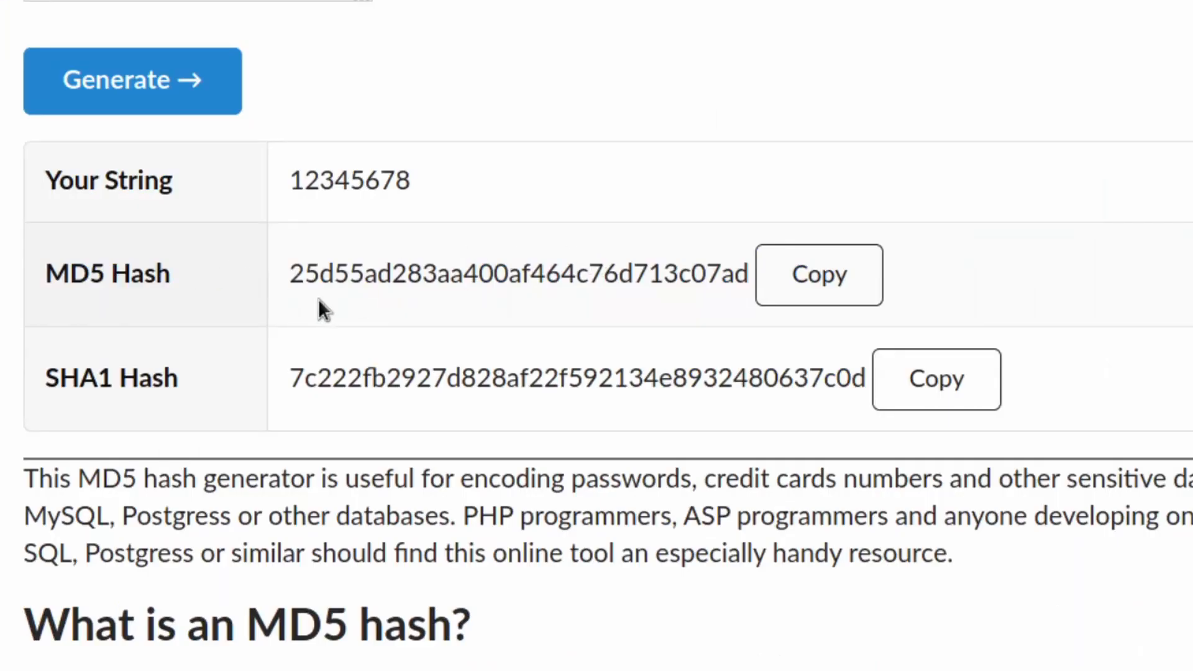
mouse_move(785, 300)
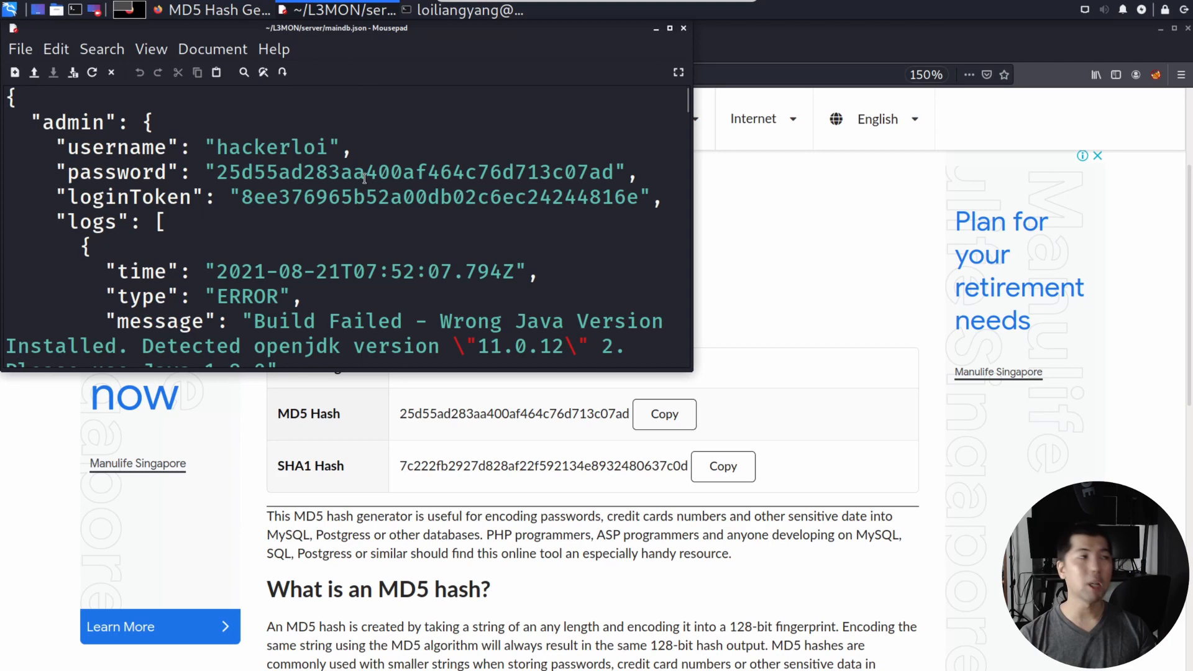
mouse_move(322, 192)
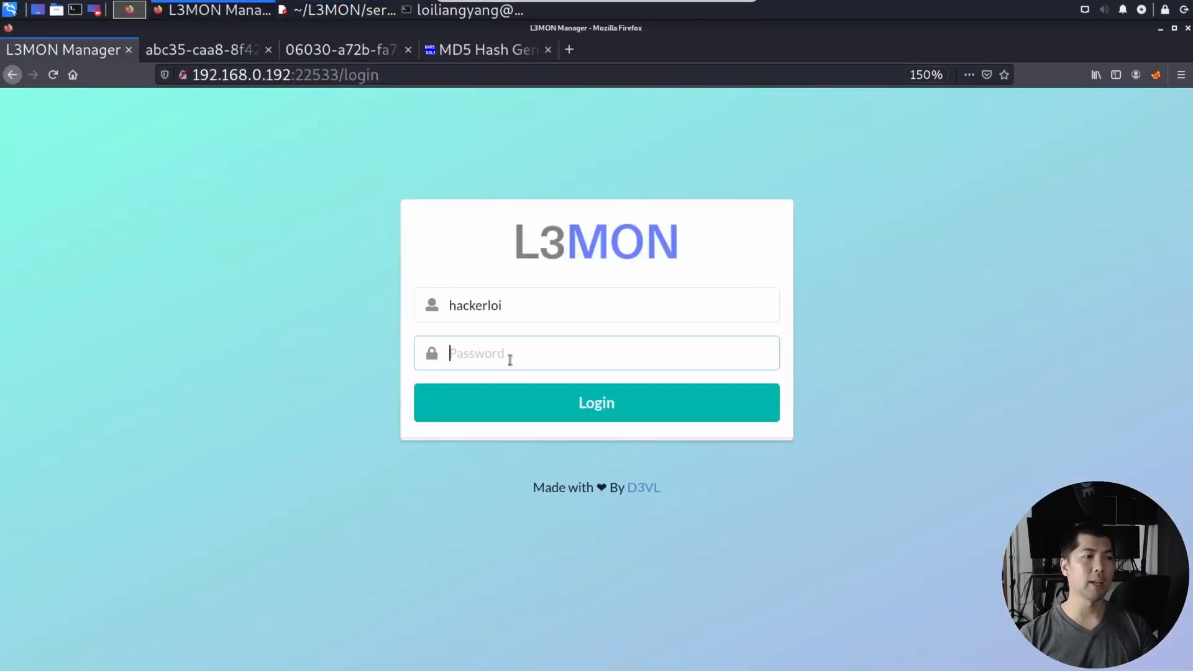
type("password")
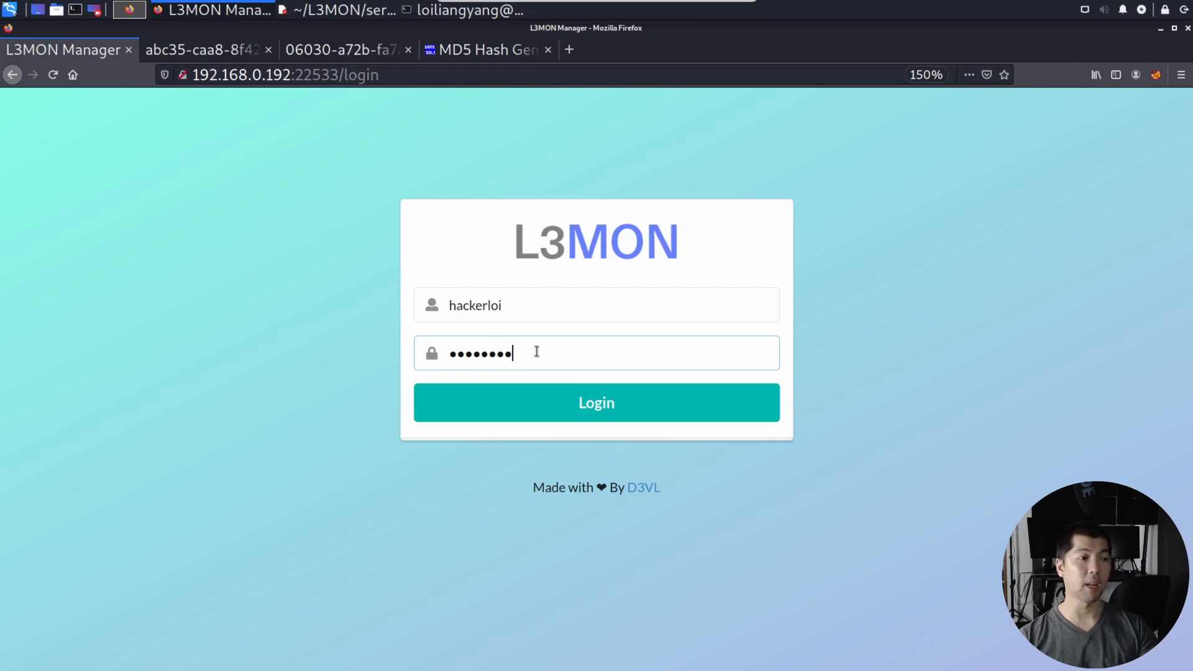
left_click(595, 403)
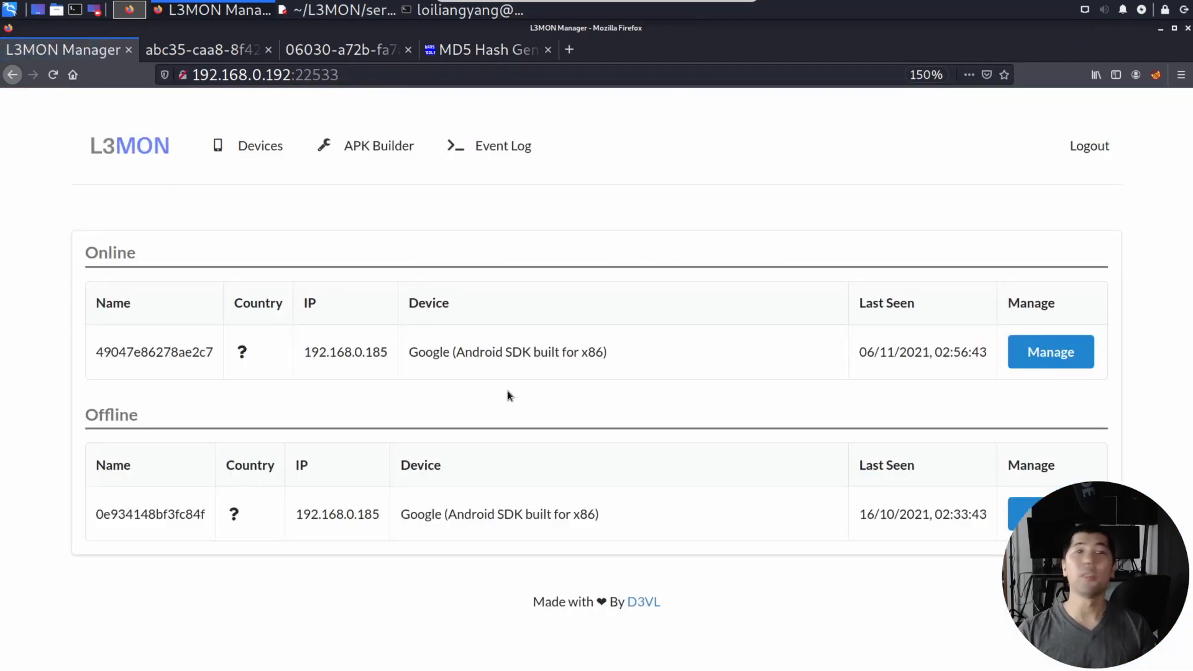